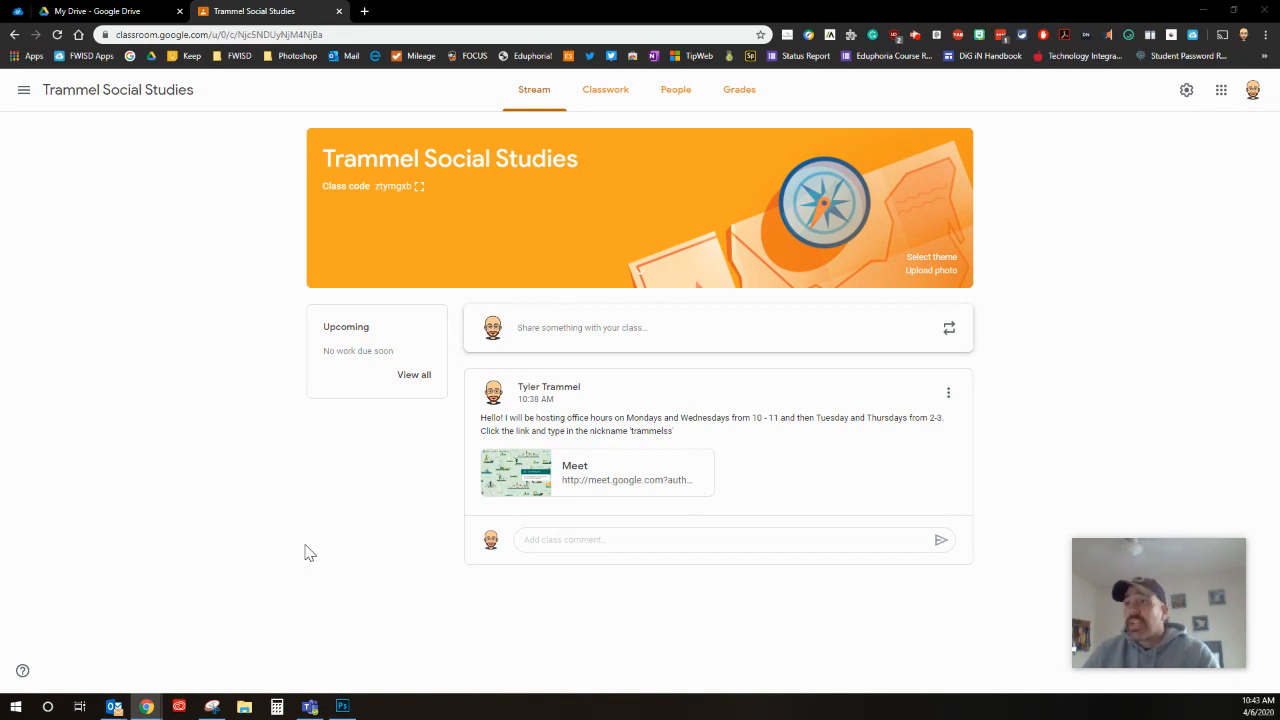
mouse_move(440, 280)
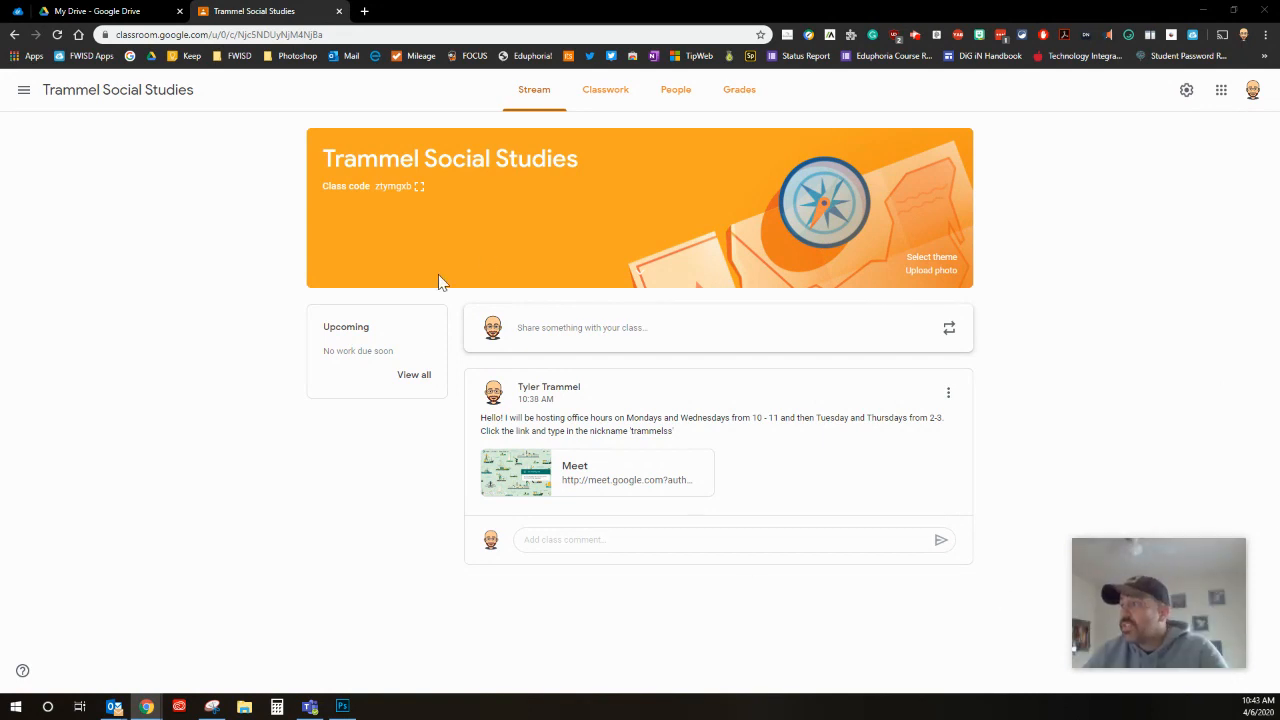
mouse_move(447, 278)
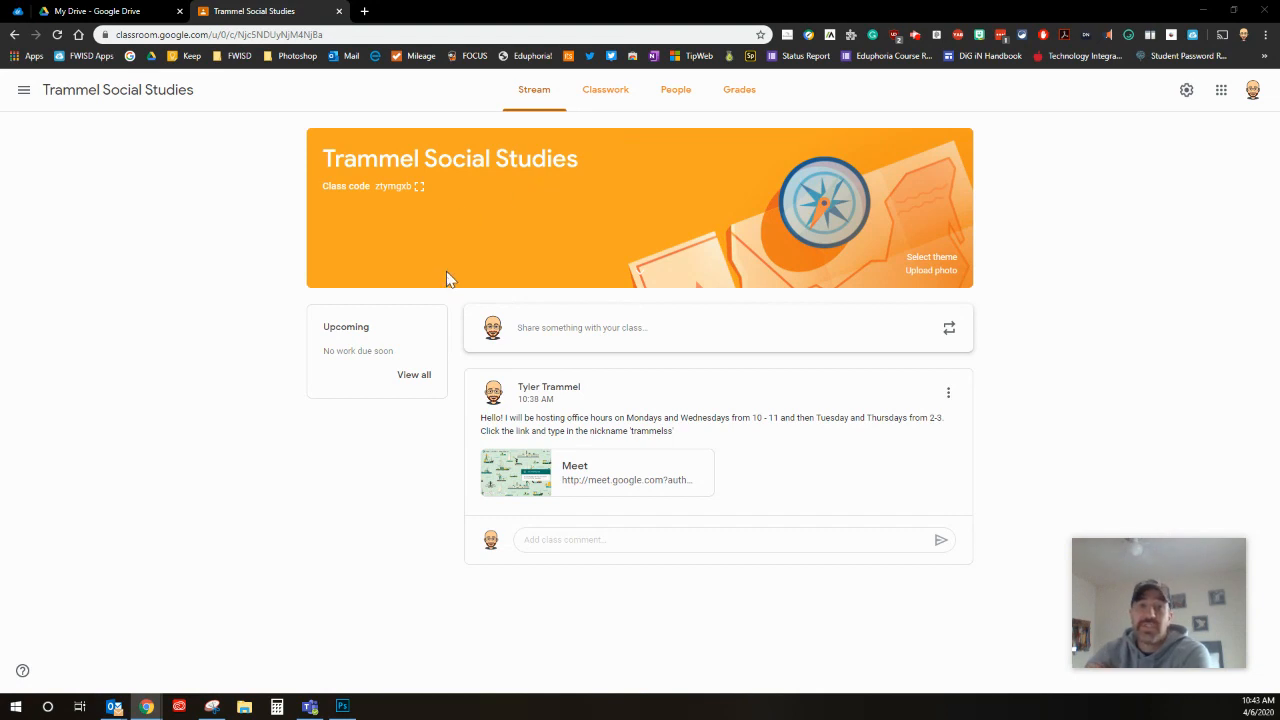
mouse_move(461, 320)
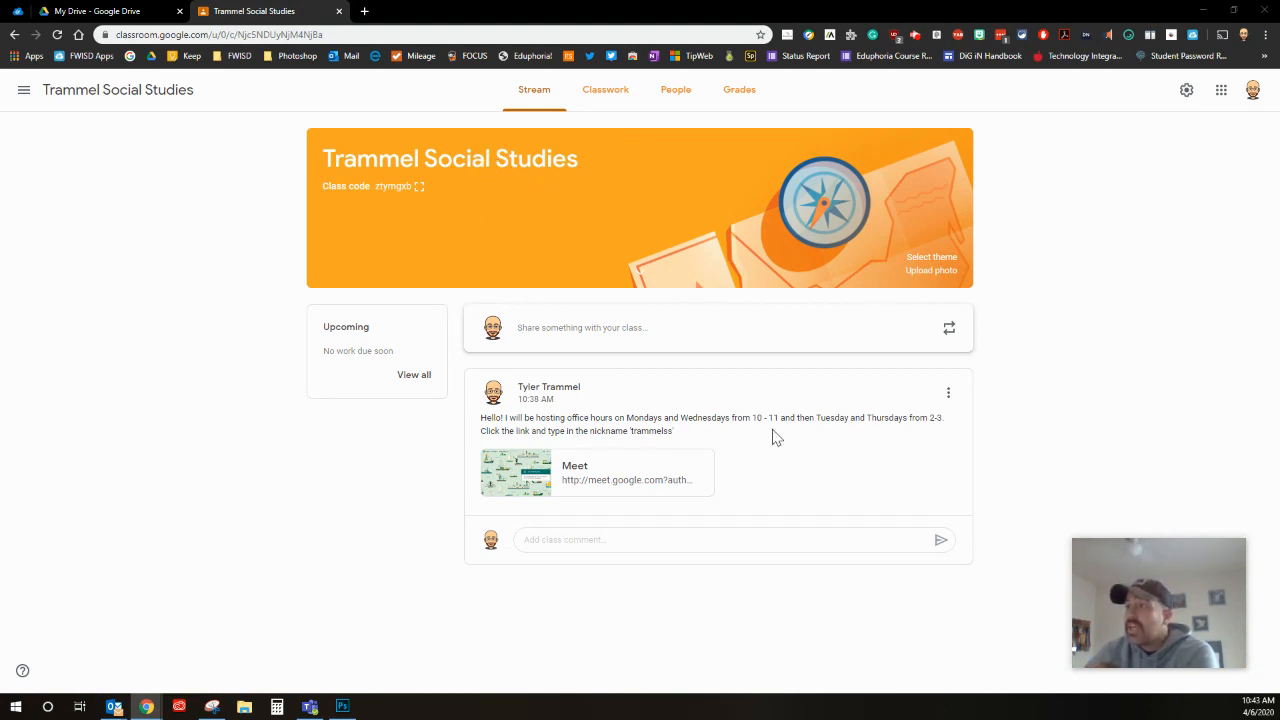
mouse_move(763, 407)
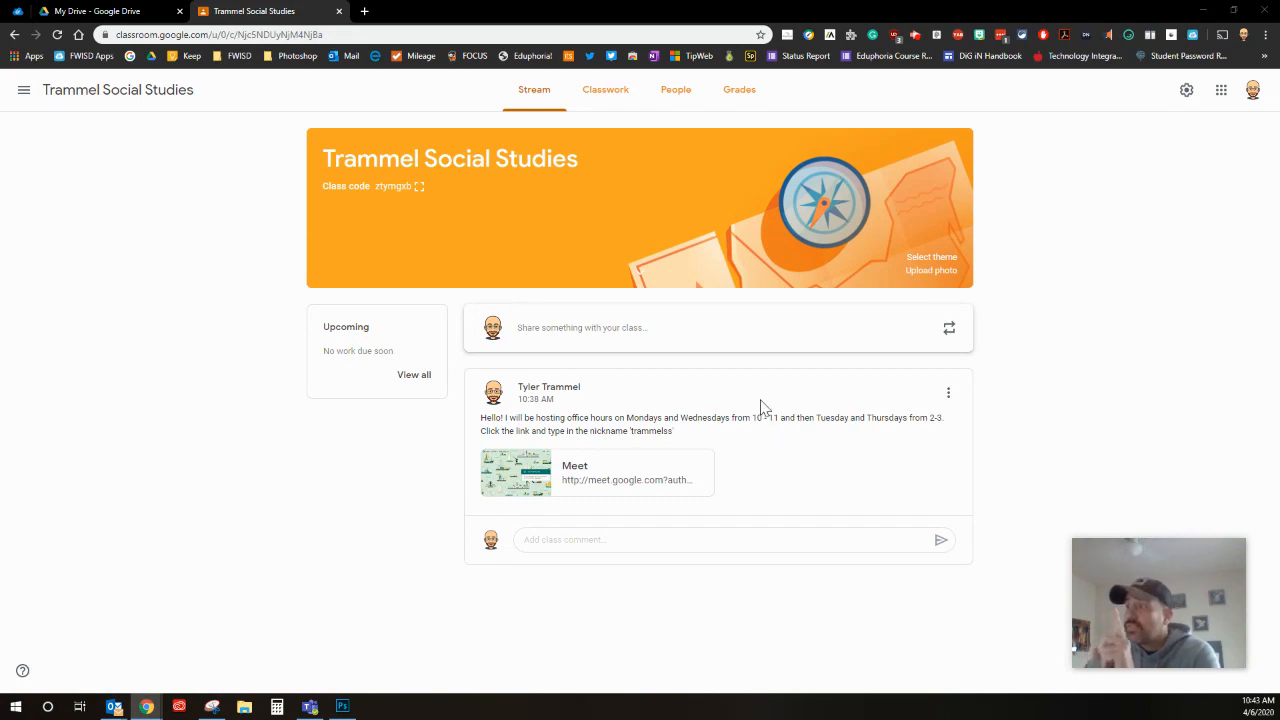
Step: Reopen Class settings and scroll to General, where stream posting is limited to teachers
left_click(1186, 90)
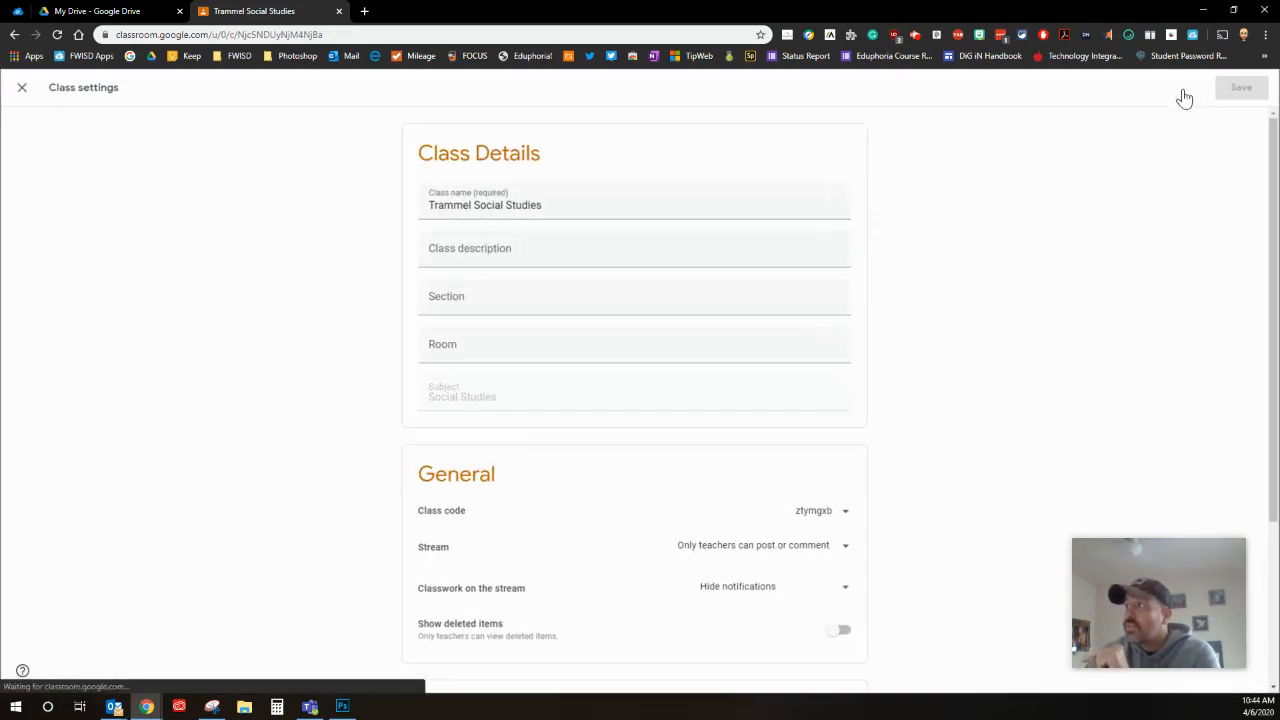
left_click(22, 87)
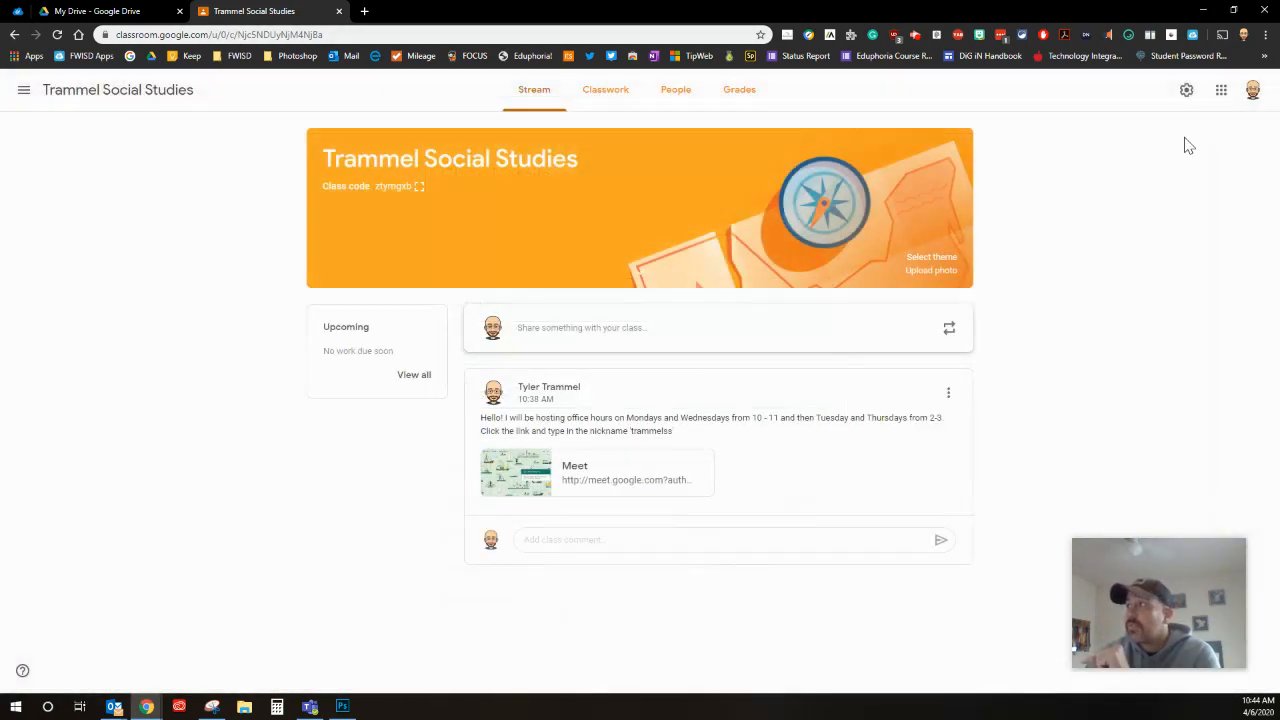
left_click(1186, 90)
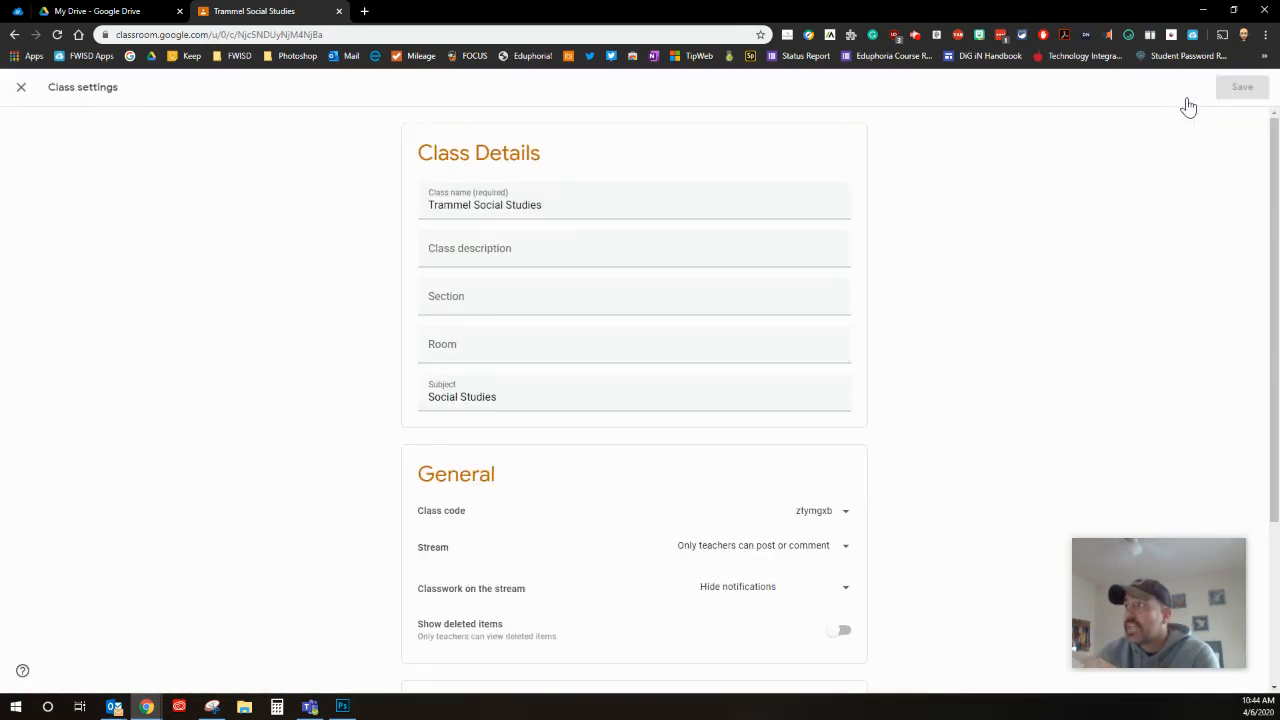
scroll("down", 3)
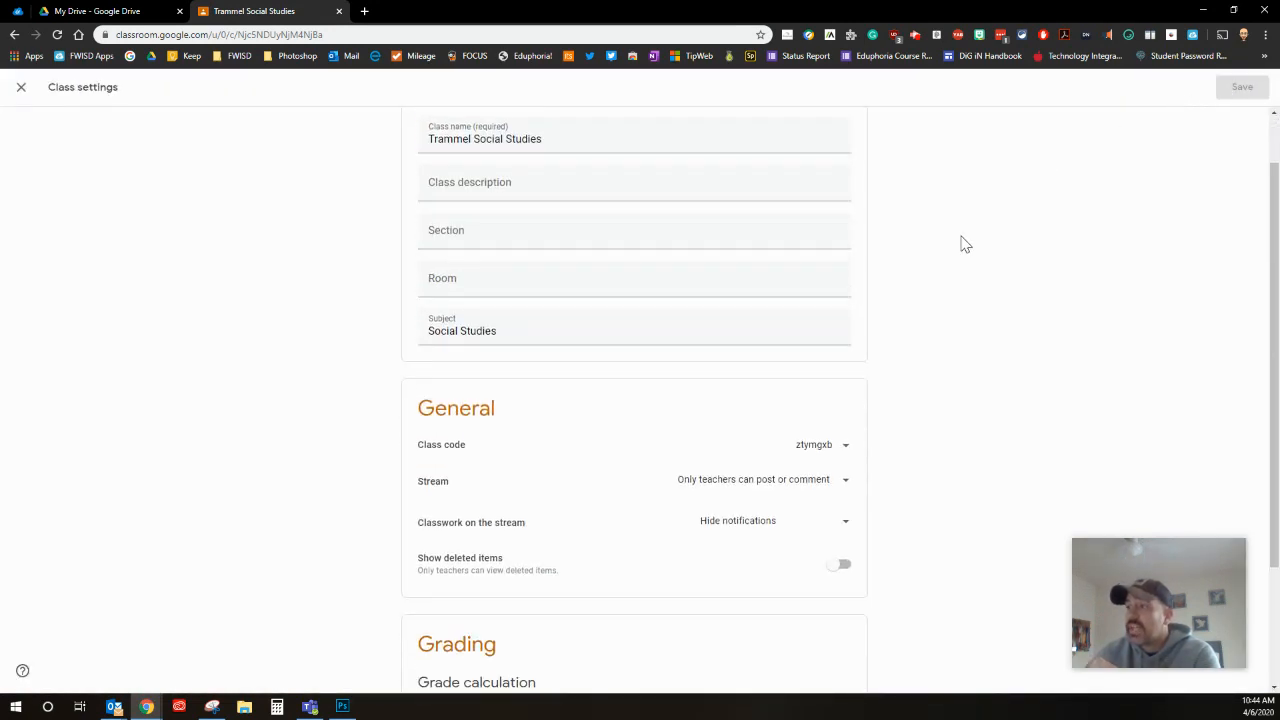
scroll("down", 3)
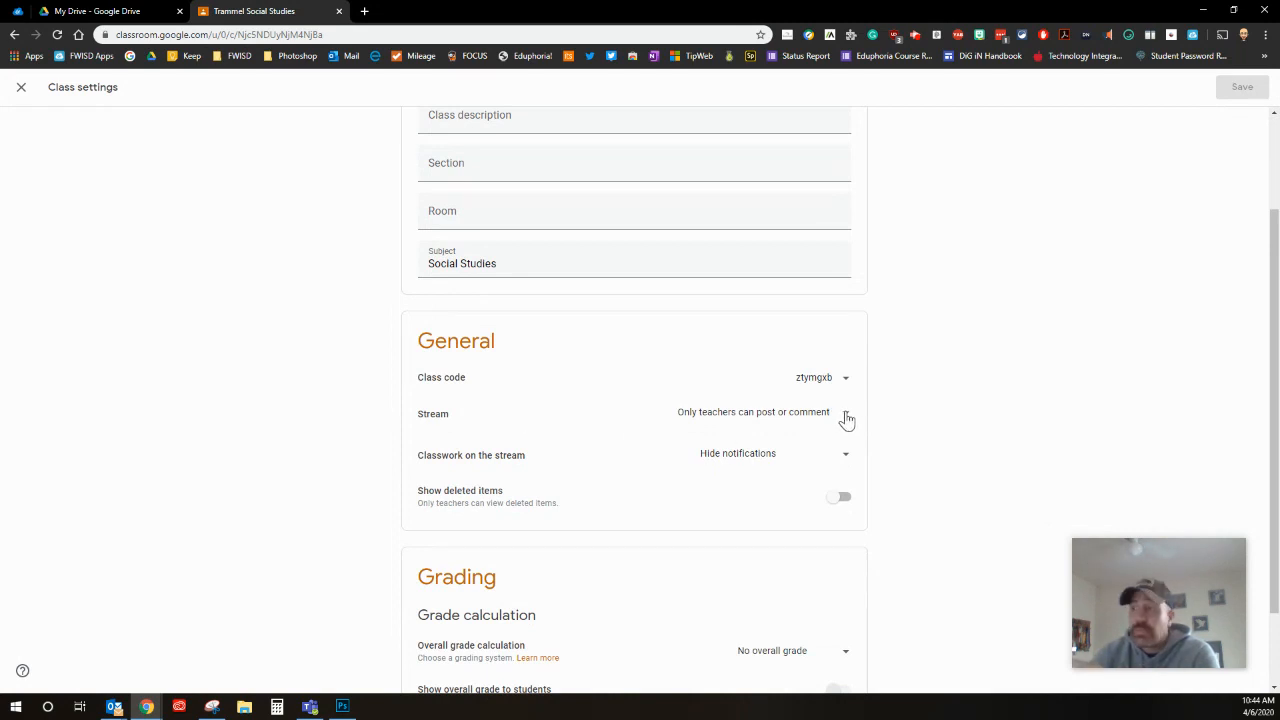
mouse_move(844, 461)
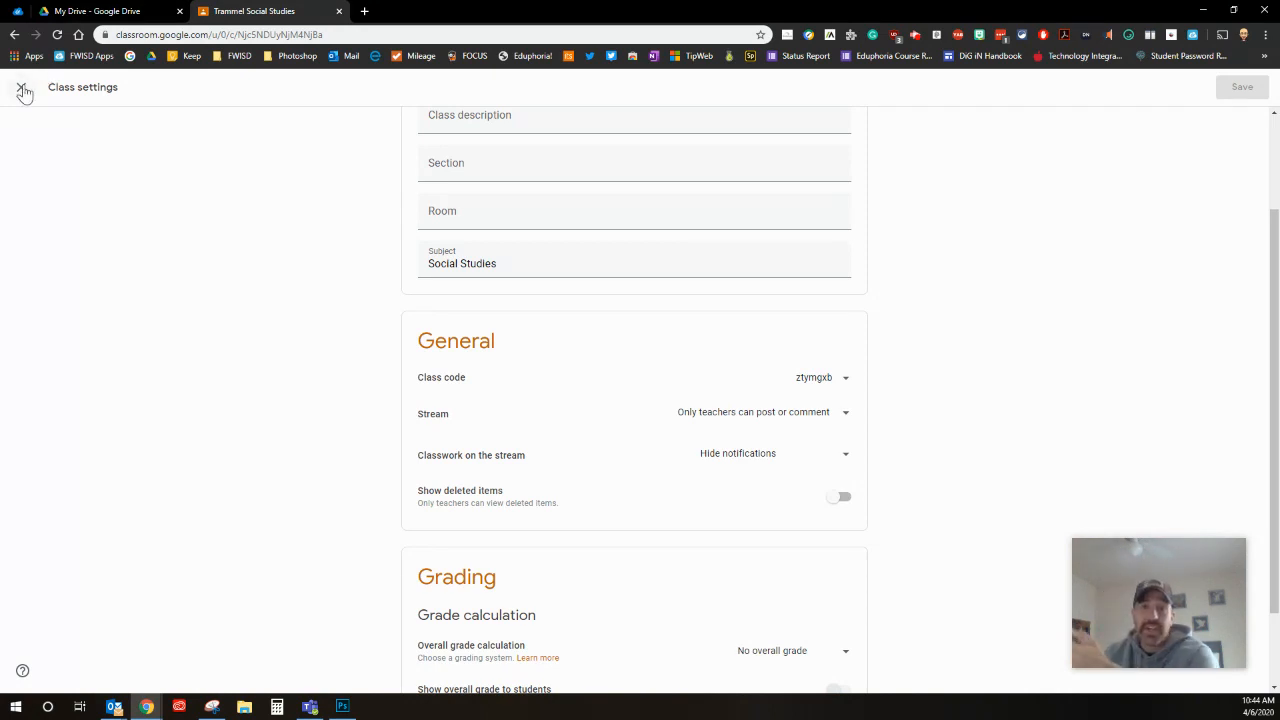
Step: Close Class settings to return to the Trammel Social Studies stream
left_click(22, 87)
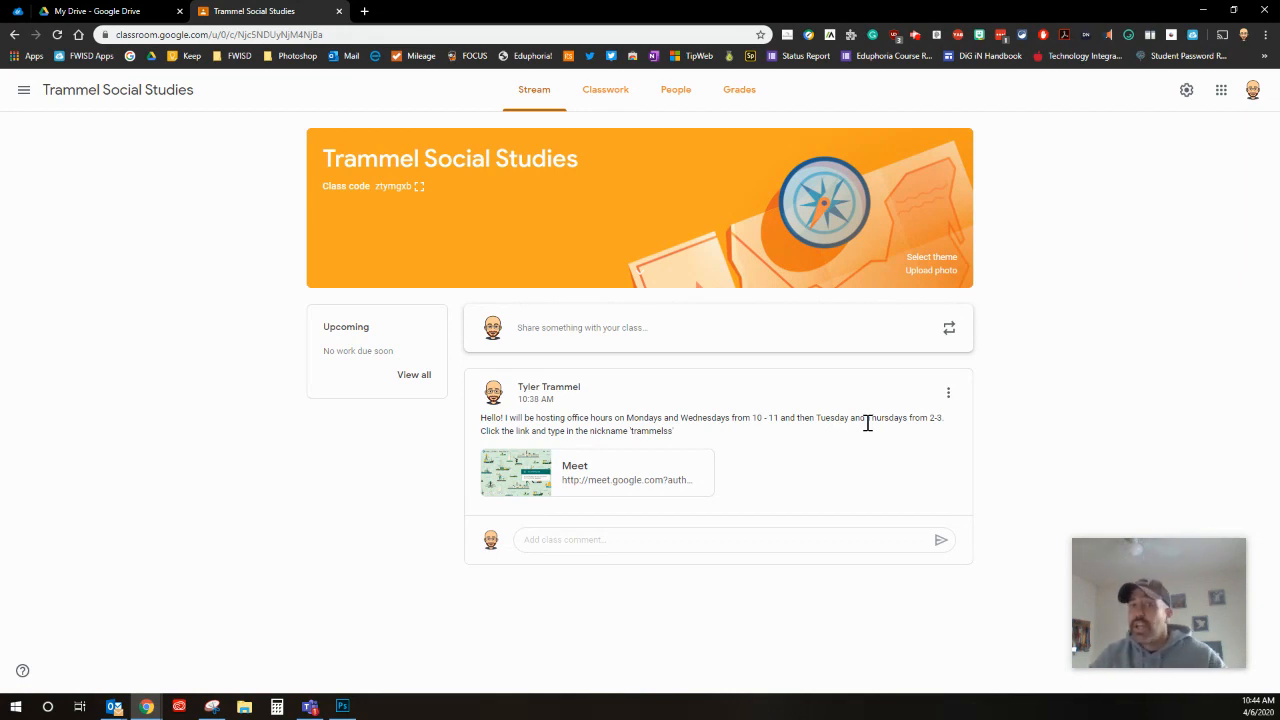
mouse_move(948, 392)
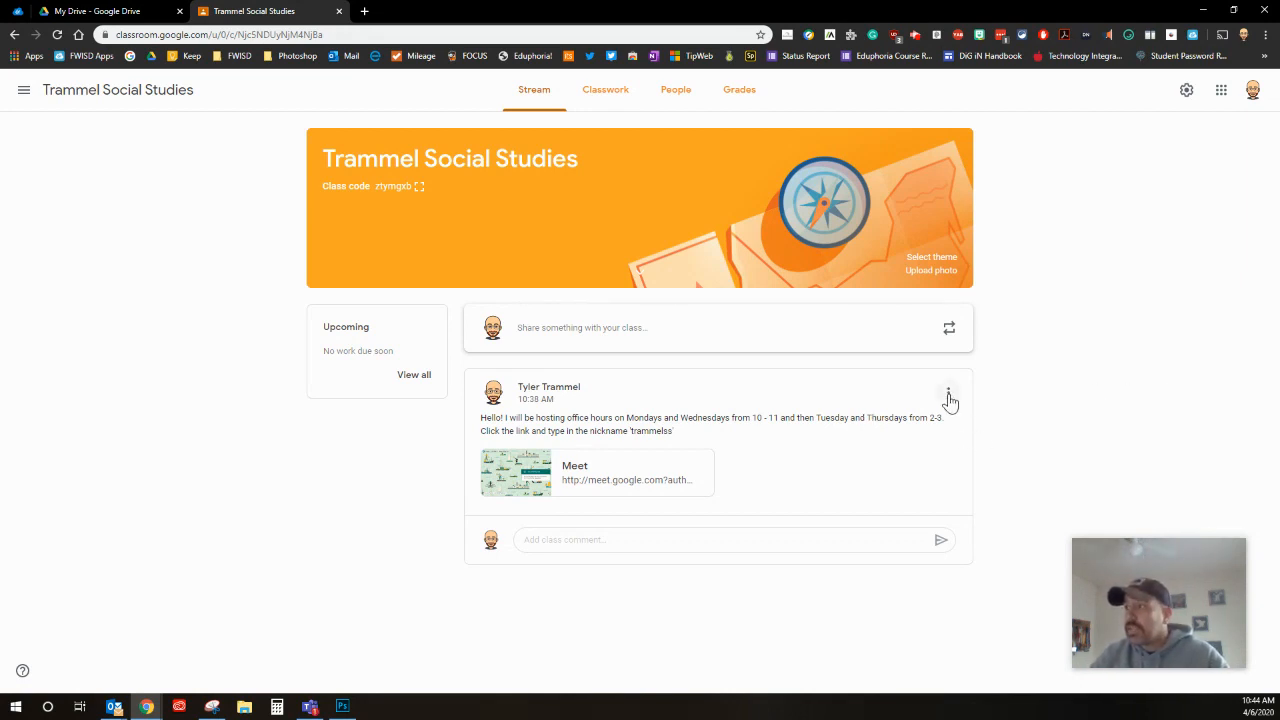
Step: Edit the office-hours announcement, open the Add > Link option, and save the post
left_click(947, 392)
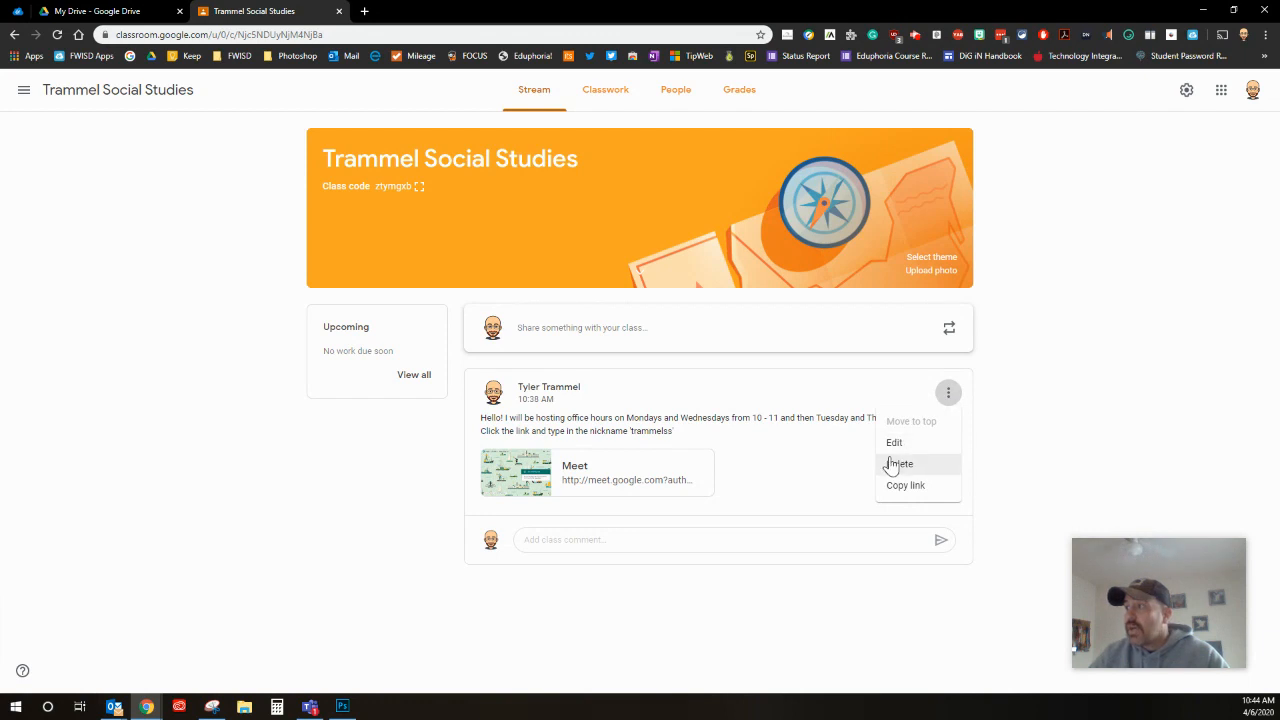
left_click(894, 442)
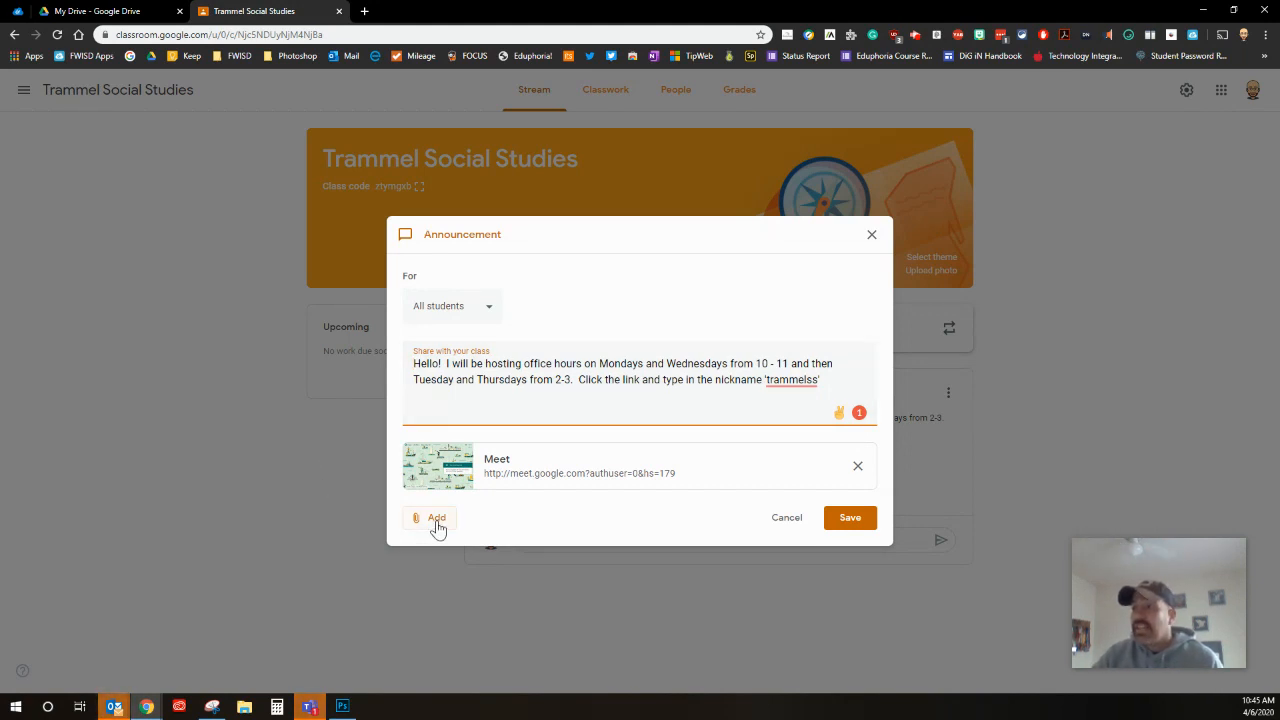
left_click(435, 517)
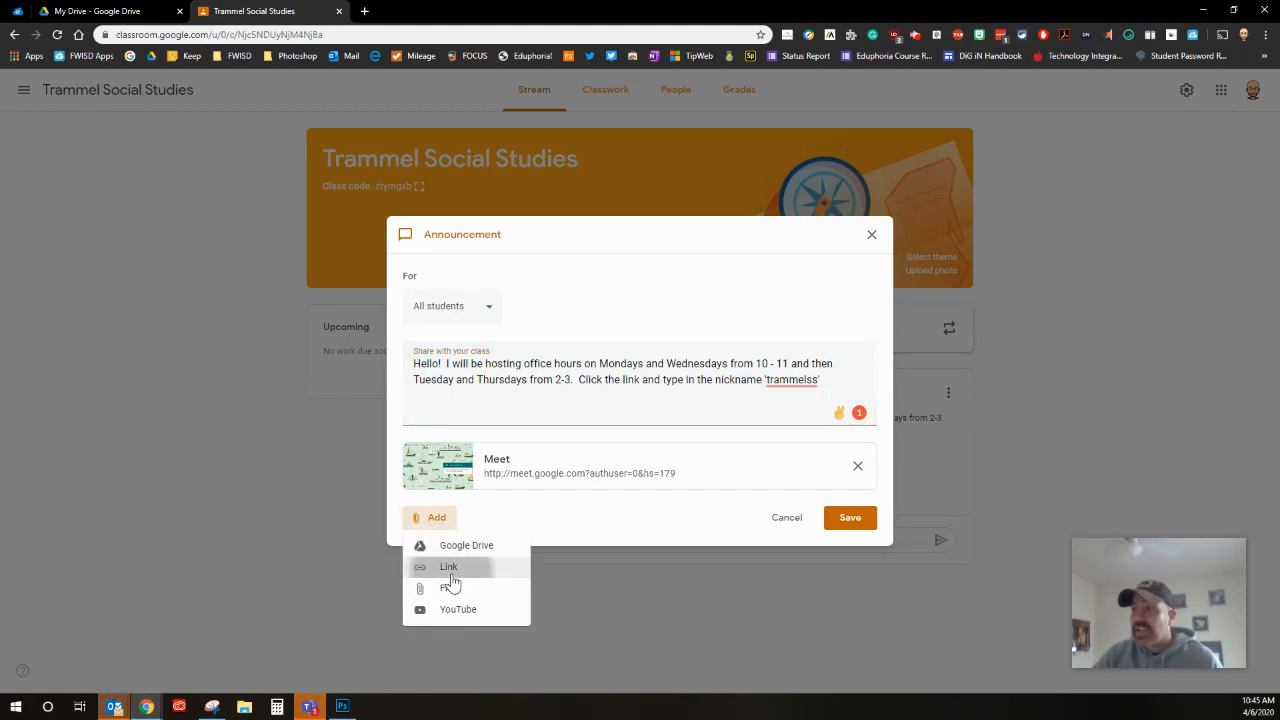
left_click(448, 567)
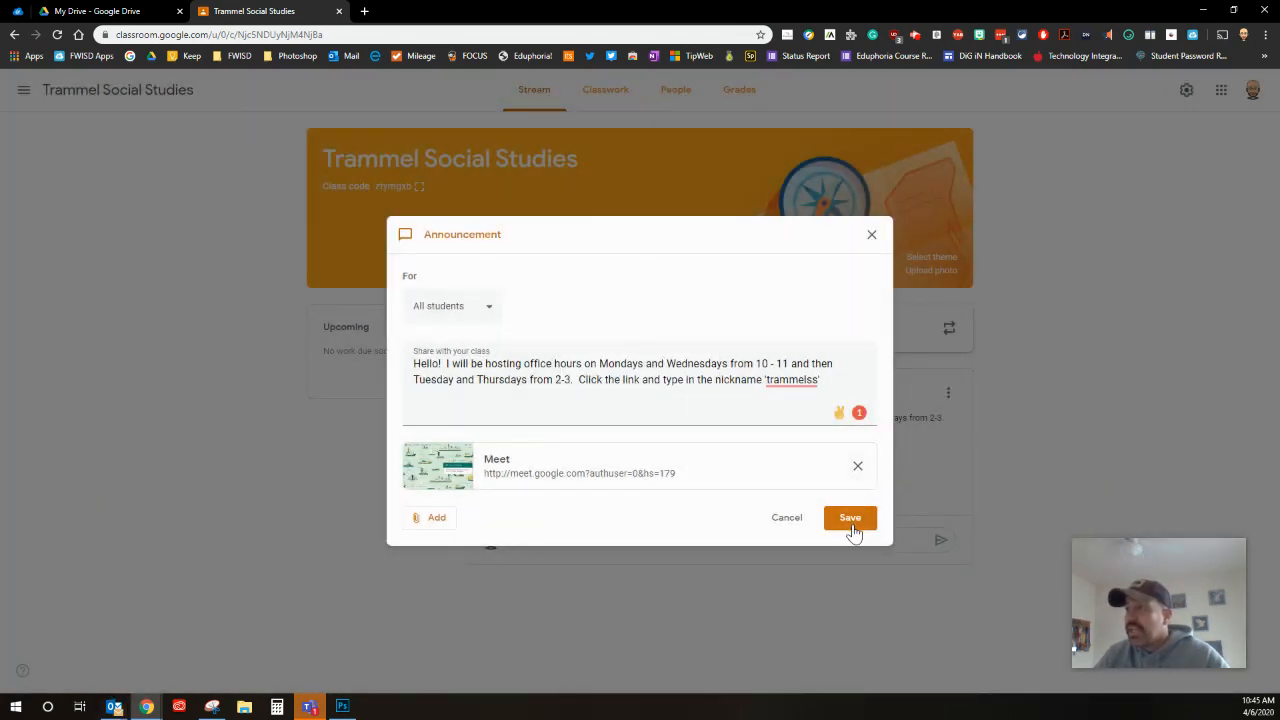
left_click(849, 517)
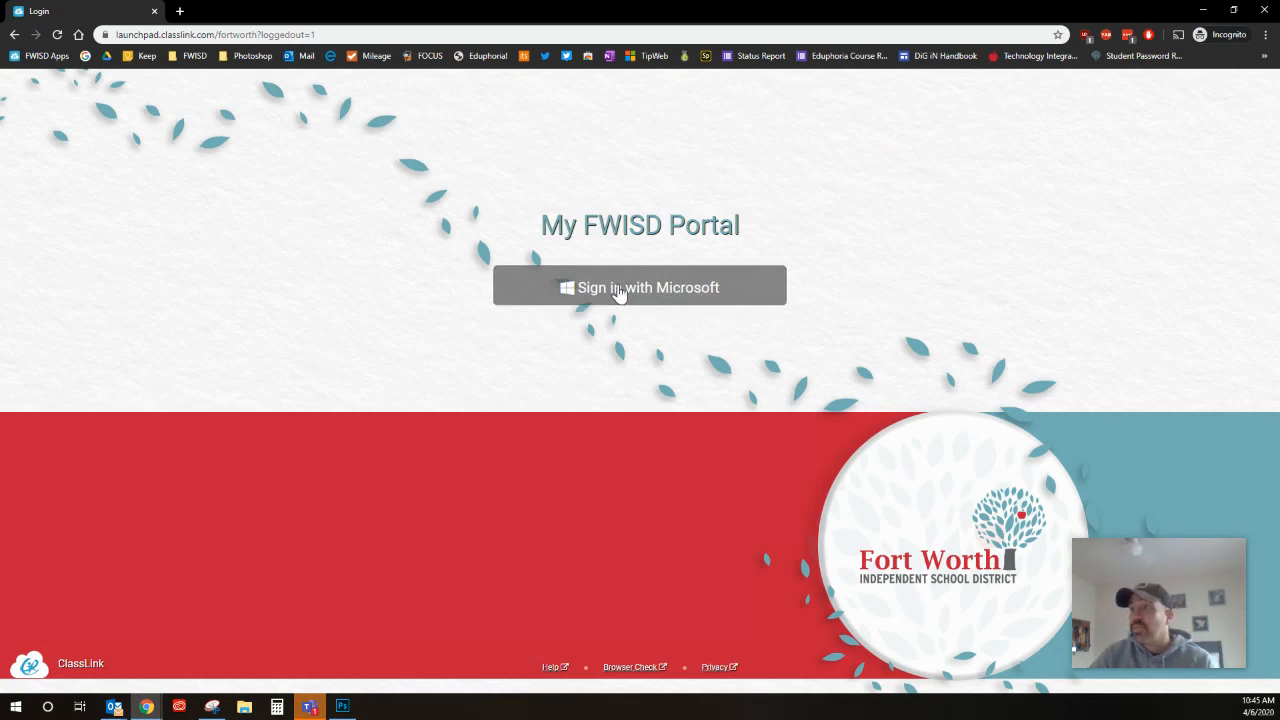
Step: Sign in to the school portal with Microsoft using the already signed-in student account
left_click(639, 287)
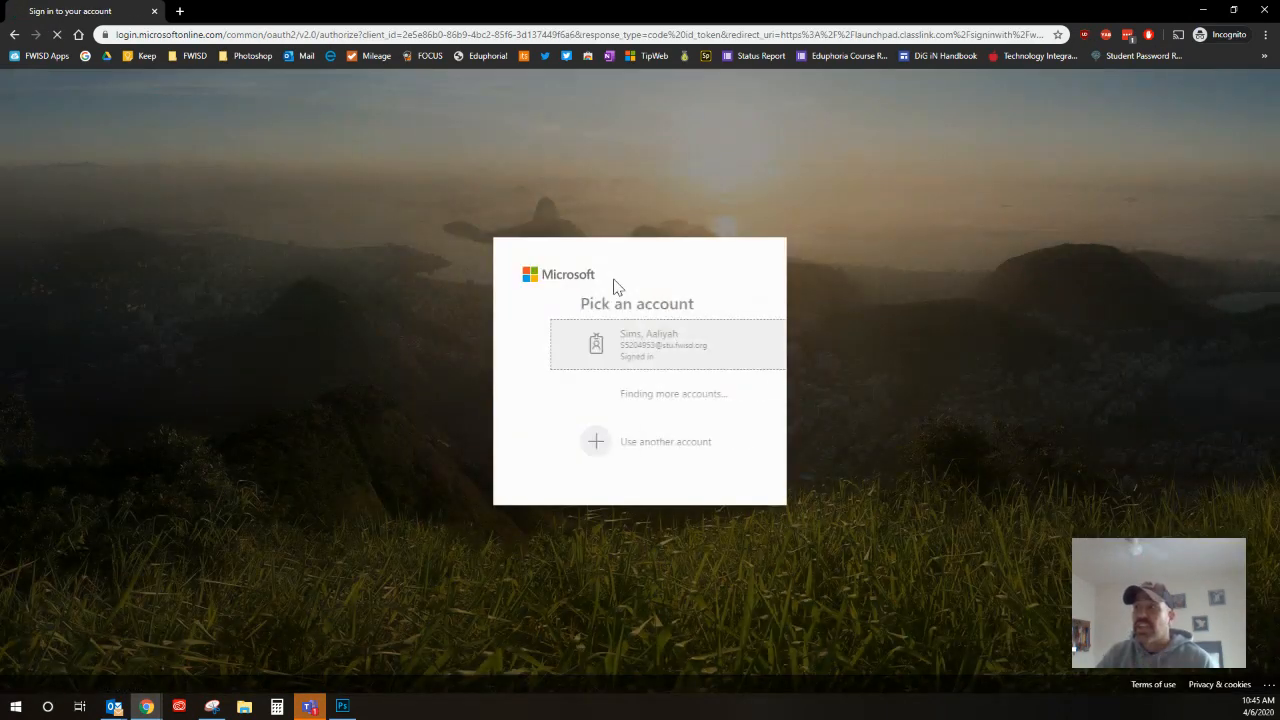
left_click(667, 344)
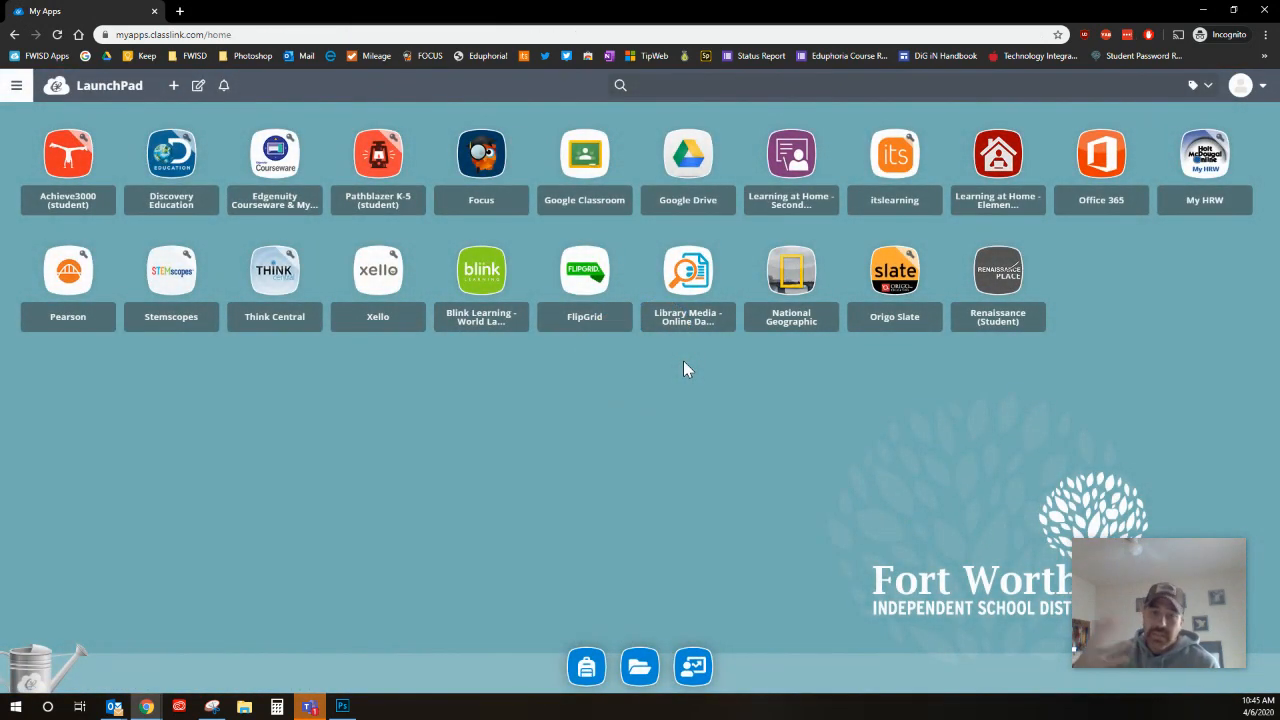
mouse_move(687, 160)
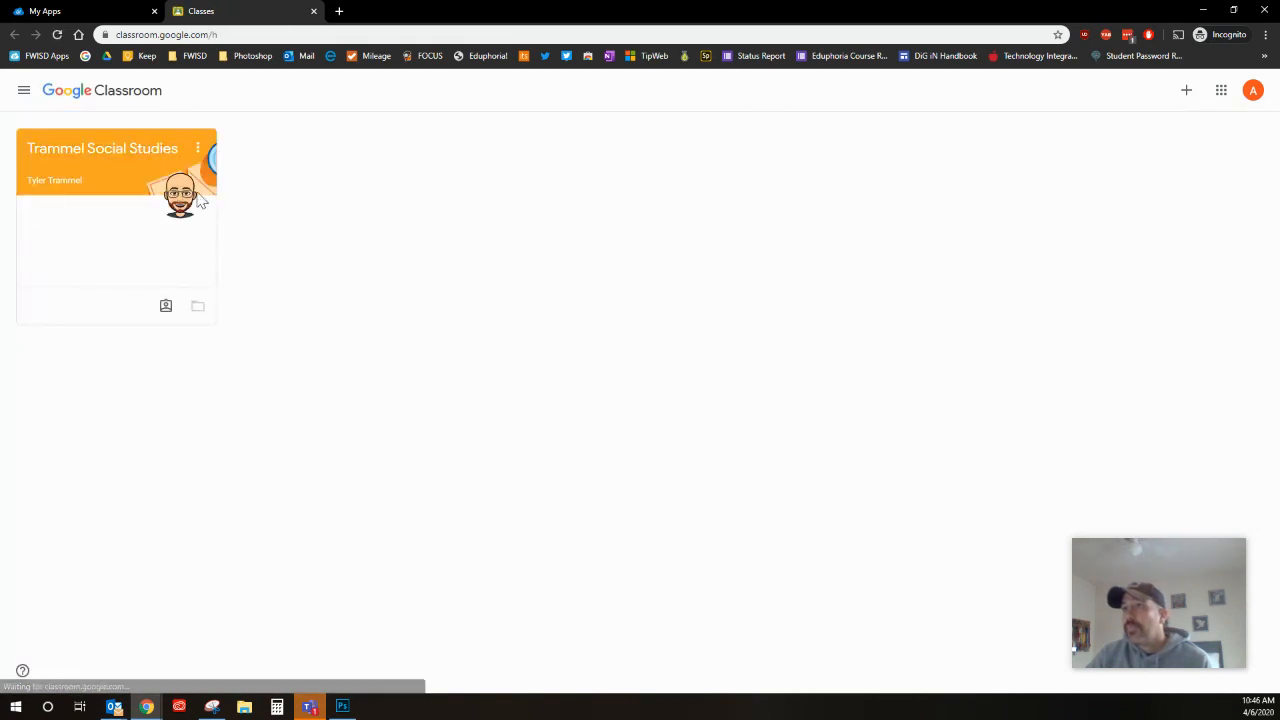
Step: As the student, open Trammel Social Studies and follow the announcement's Meet link
left_click(103, 148)
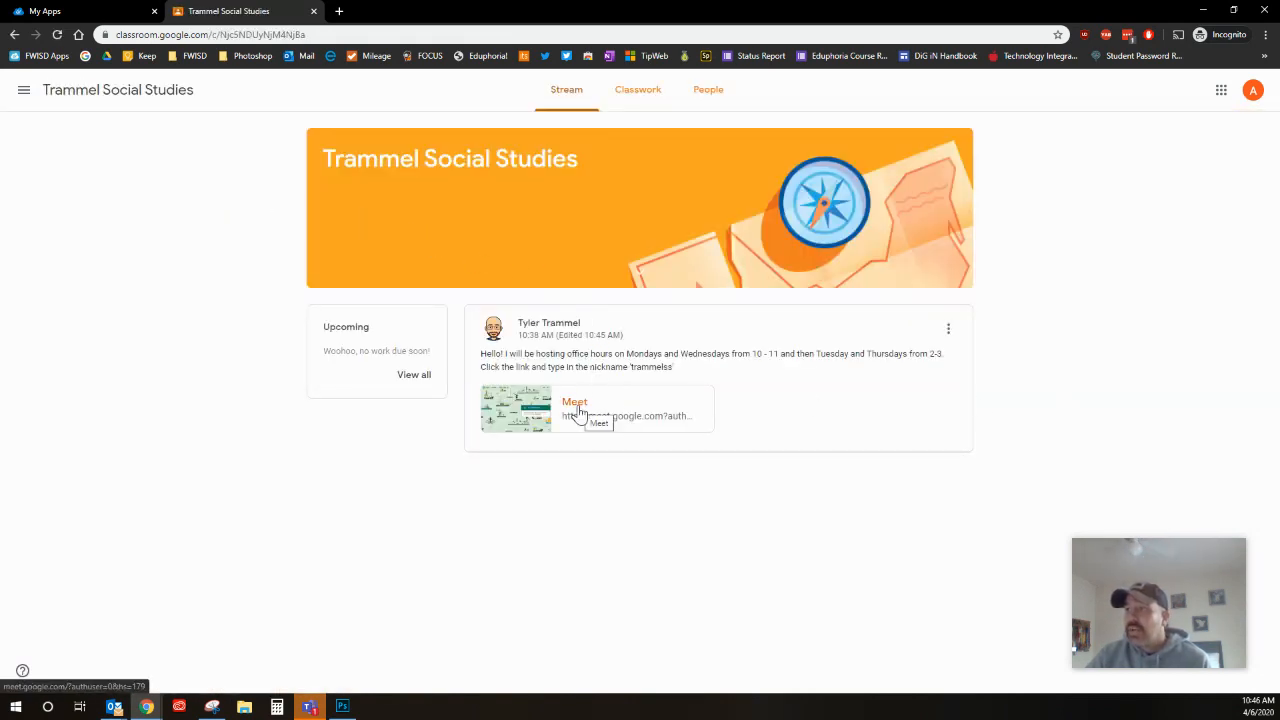
left_click(574, 402)
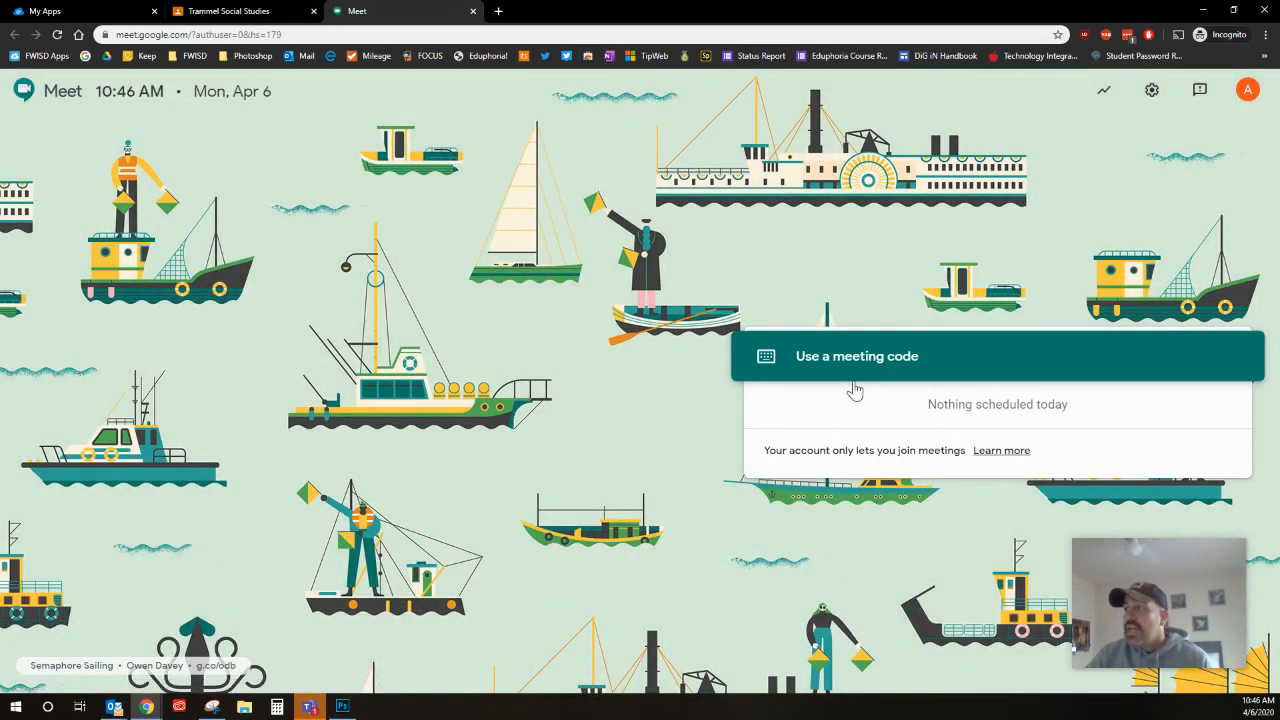
mouse_move(855, 363)
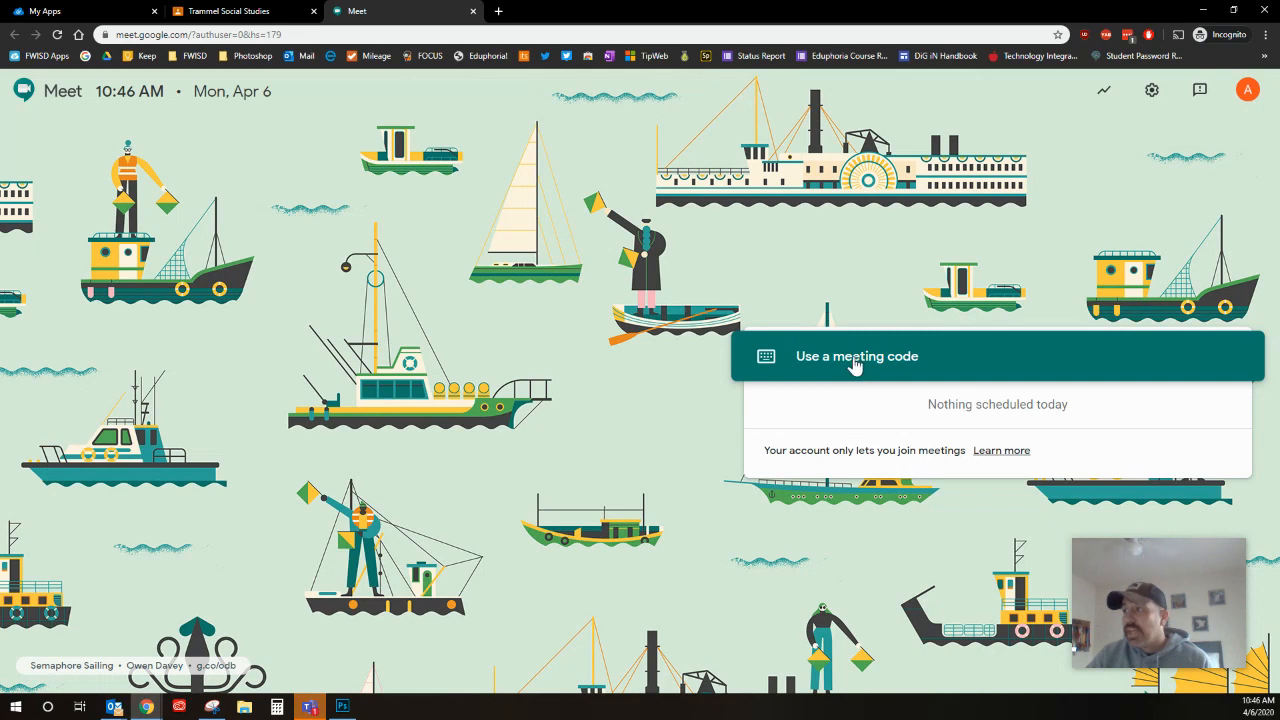
left_click(856, 356)
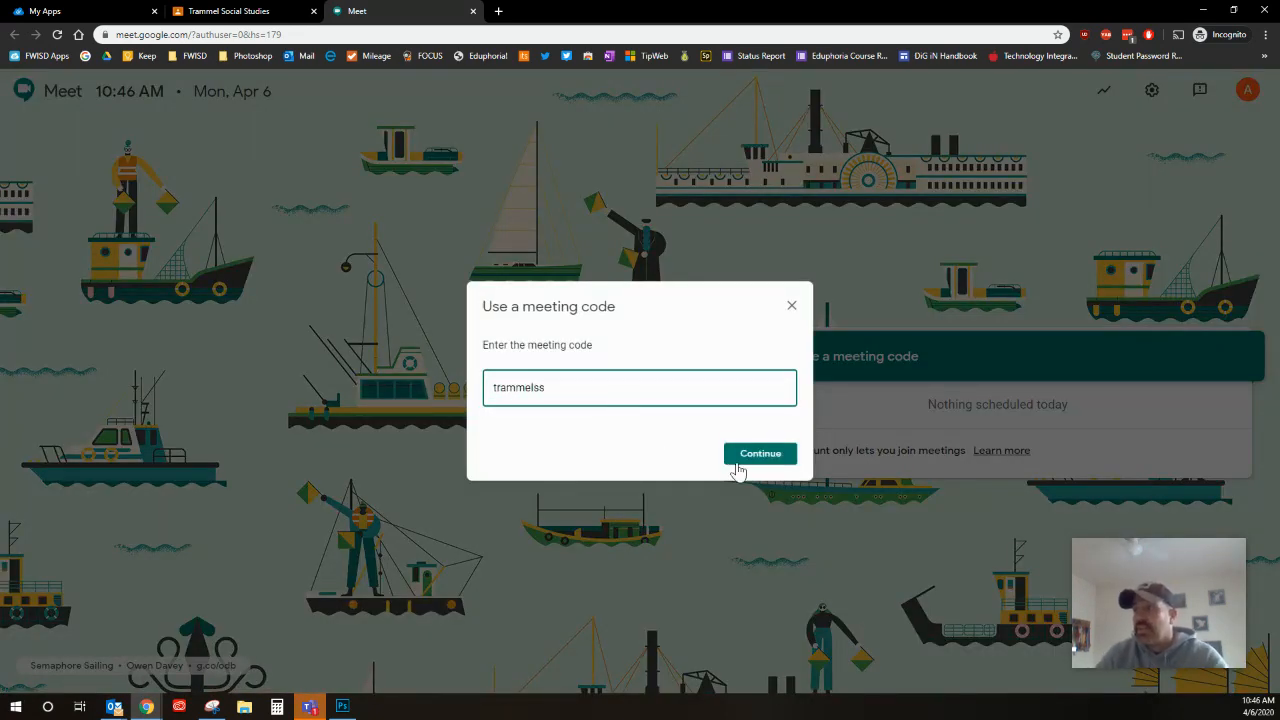
left_click(760, 453)
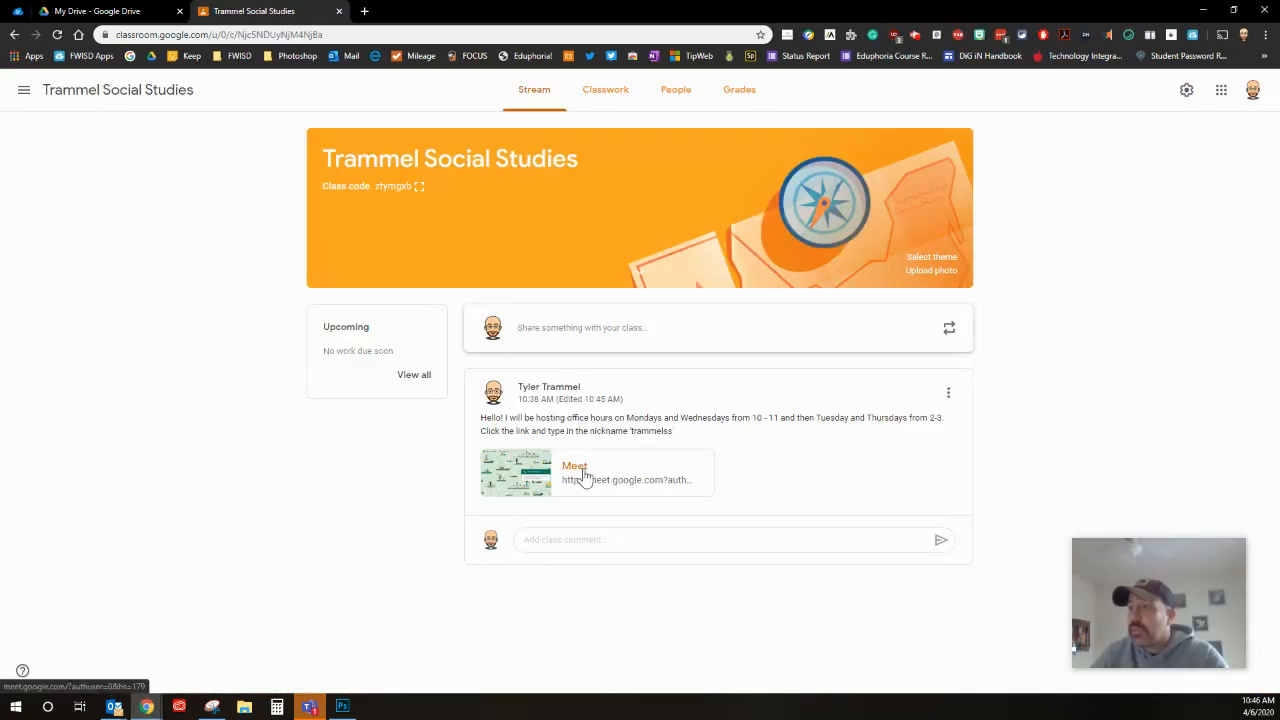
Step: As the teacher, start and join the 'trammelss' Meet call, then return to the Classroom tab
left_click(574, 466)
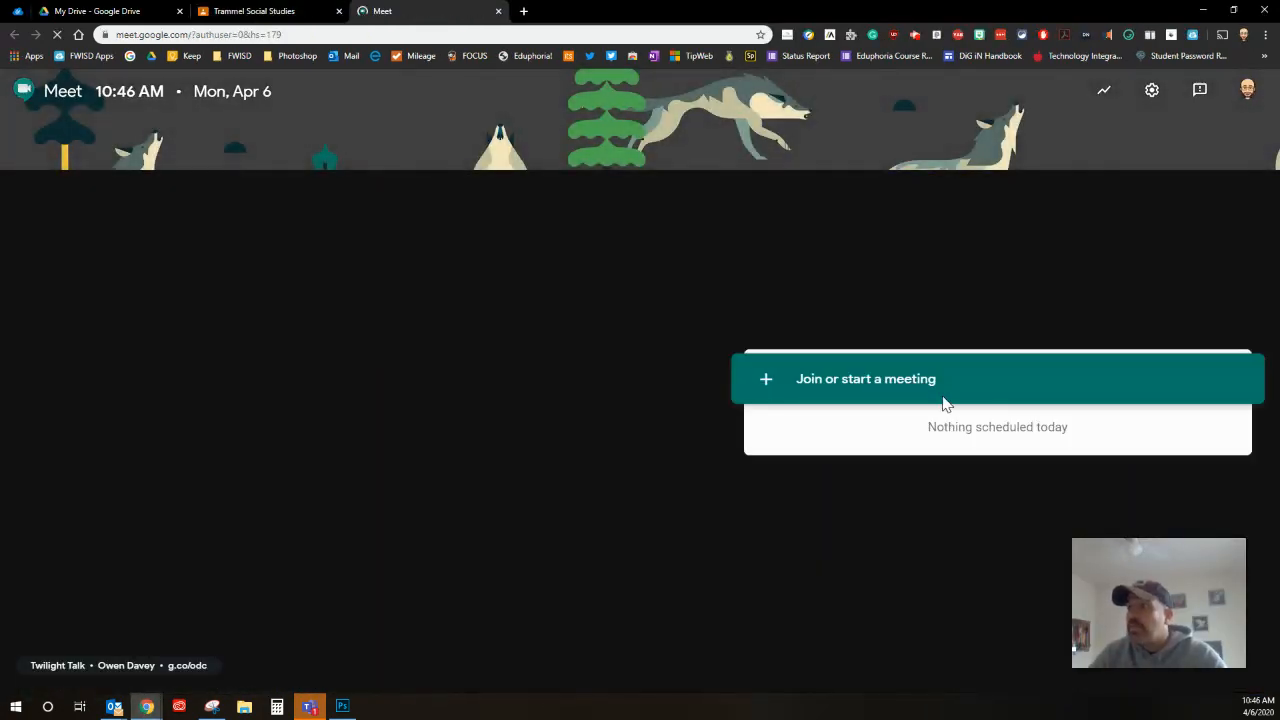
left_click(865, 378)
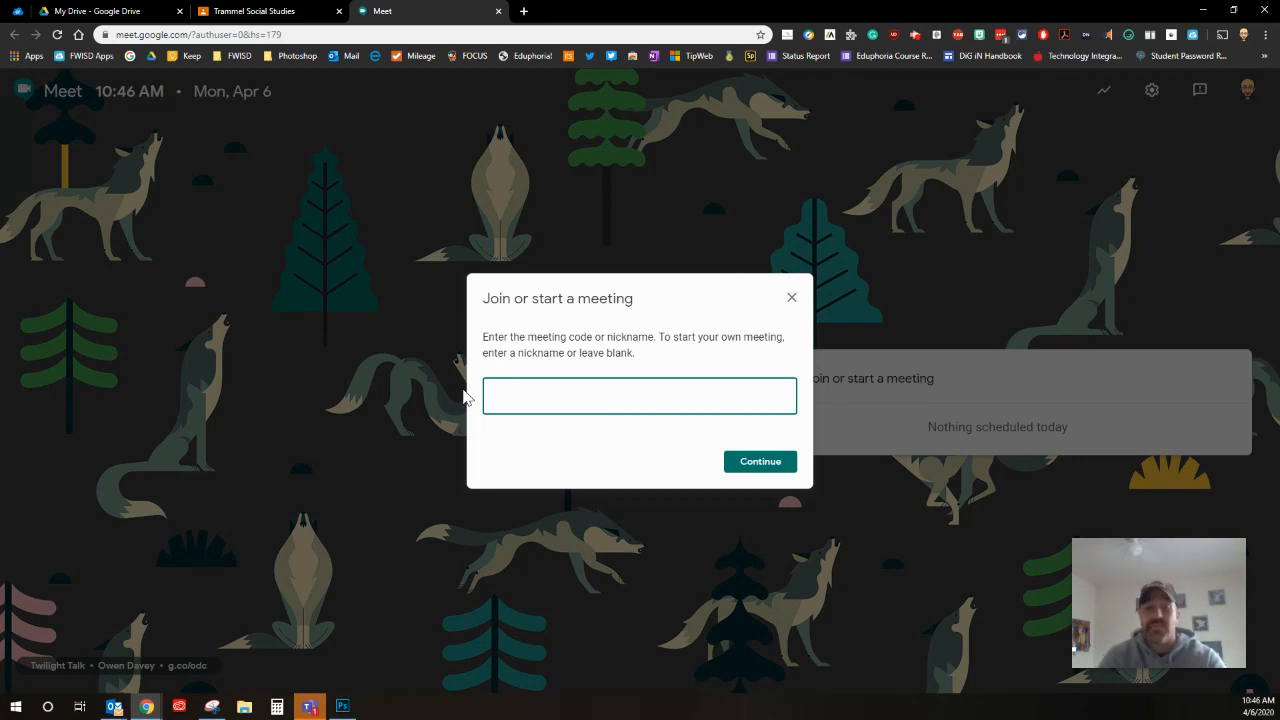
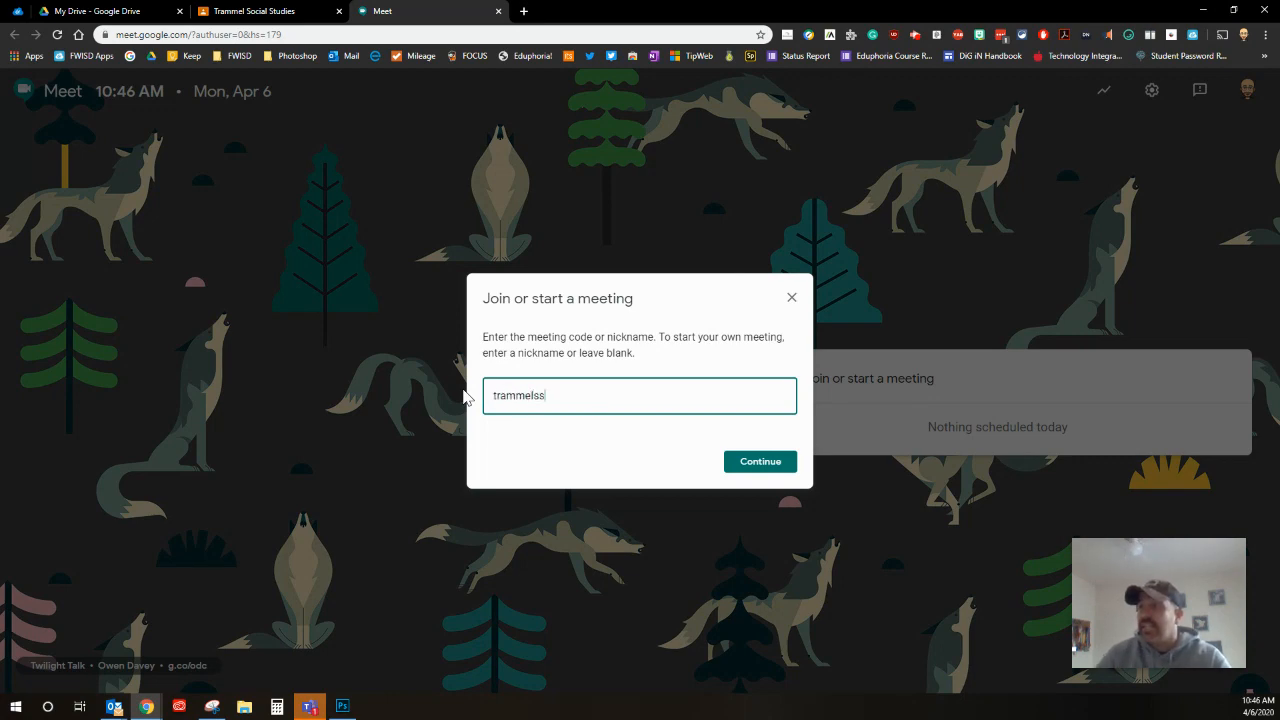
left_click(760, 461)
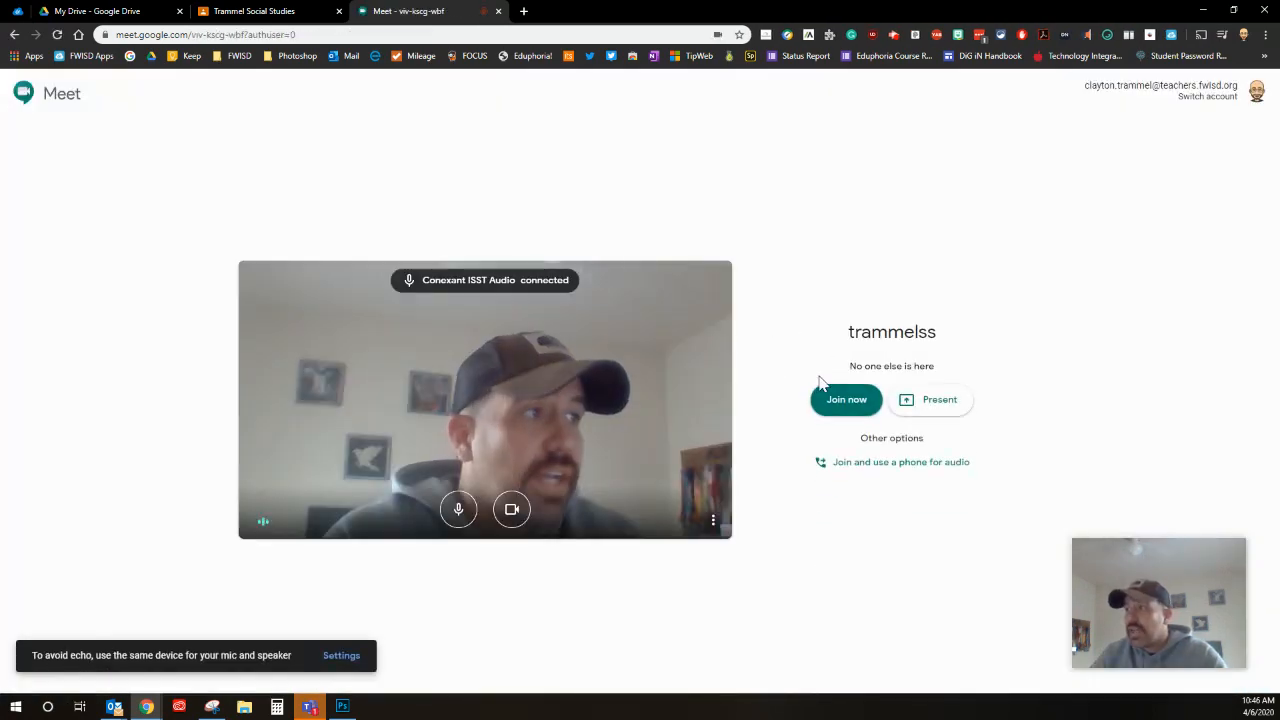
left_click(846, 399)
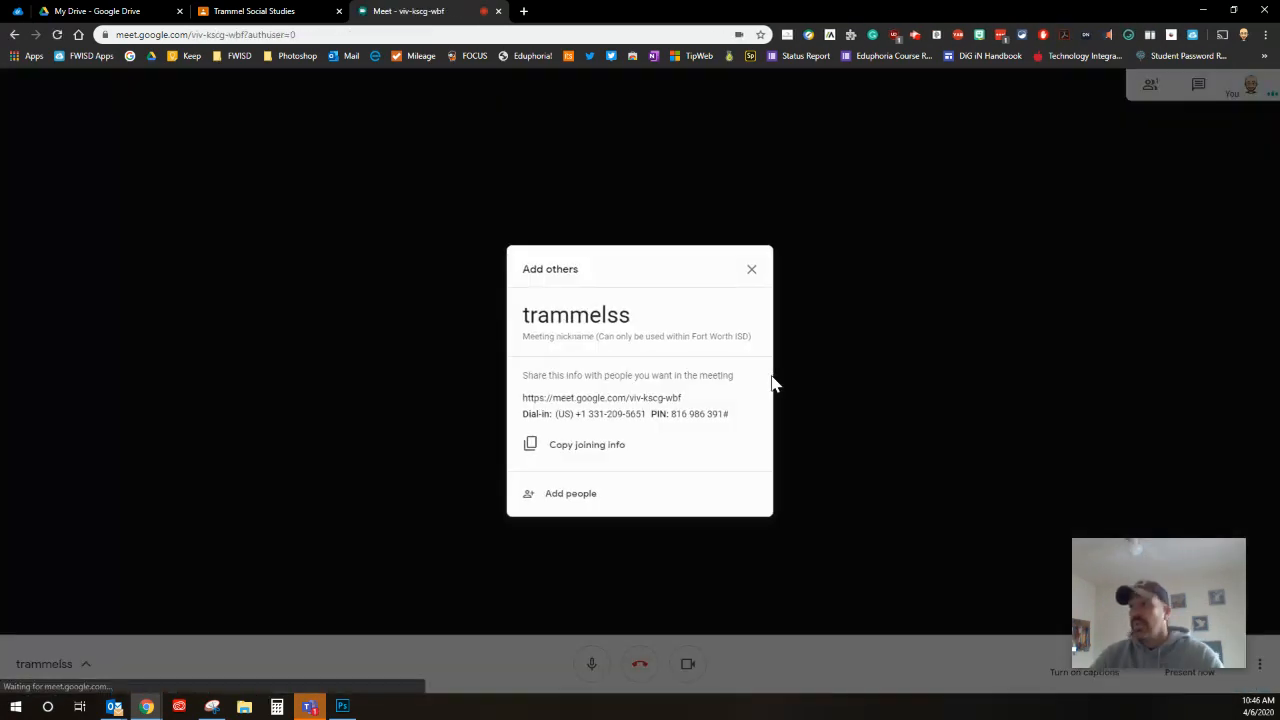
left_click(751, 269)
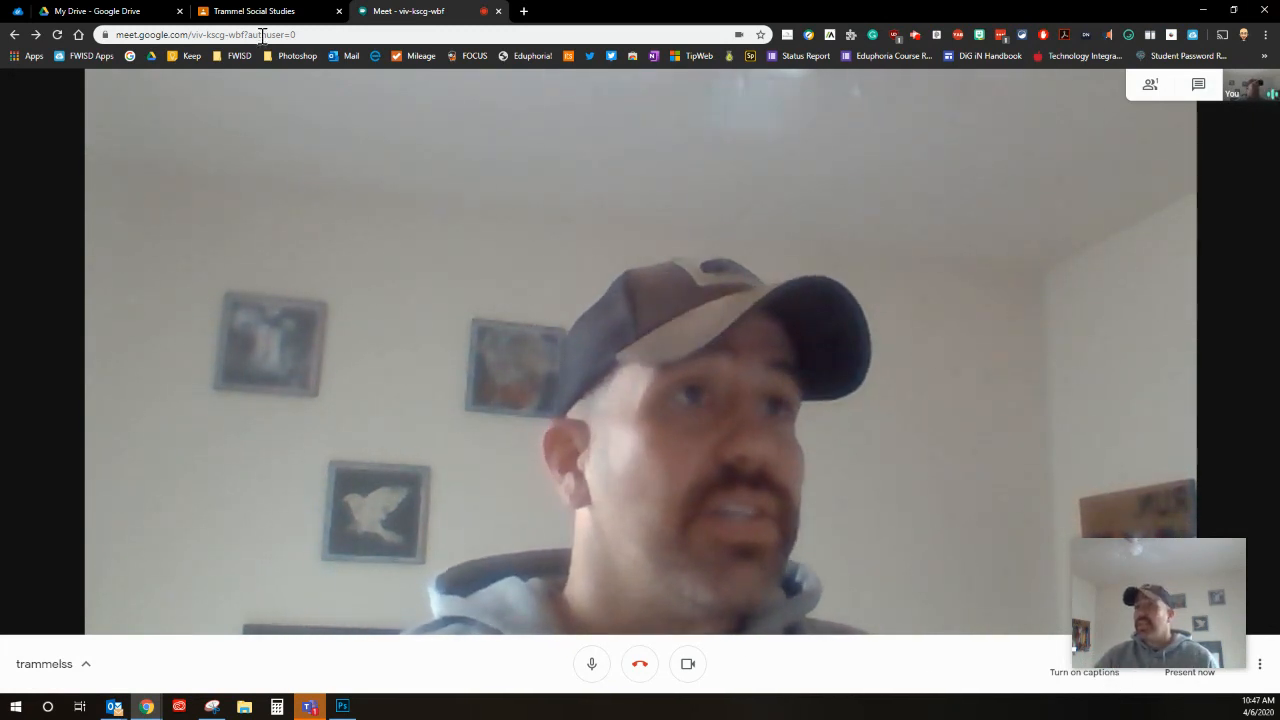
left_click(270, 11)
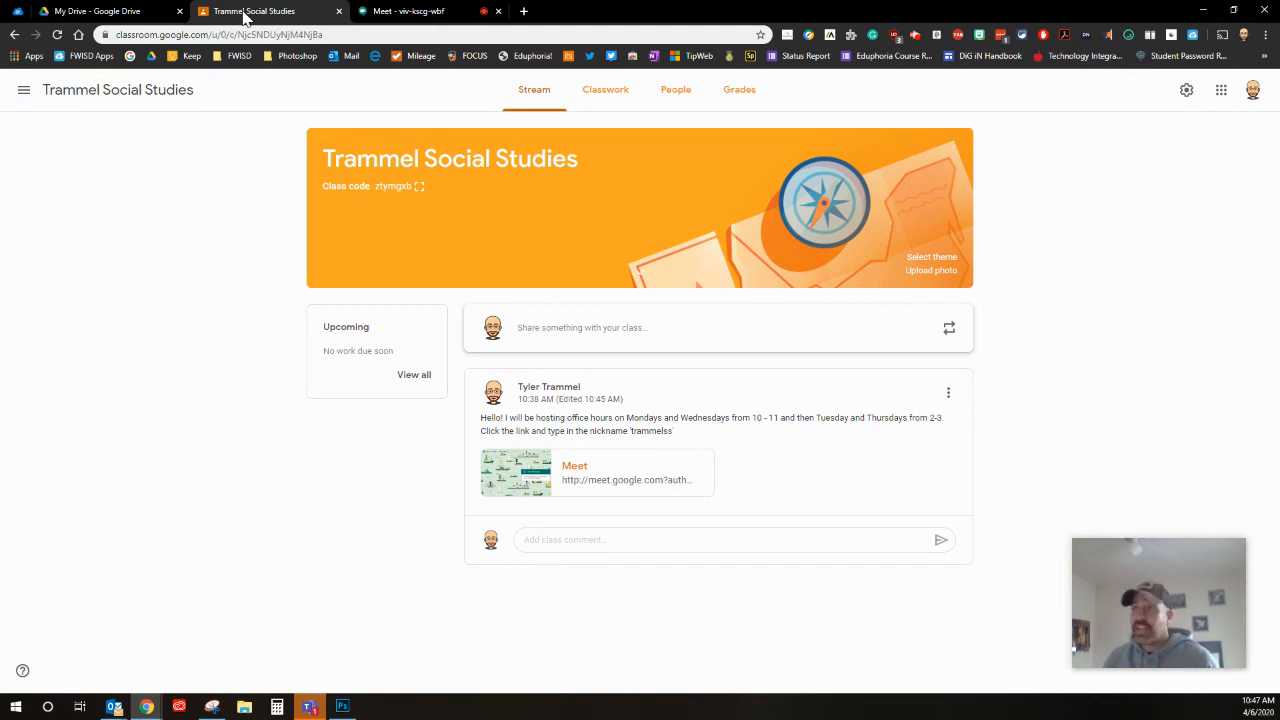
Step: Switch back to the teacher's live 'trammelss' Meet call tab
left_click(410, 11)
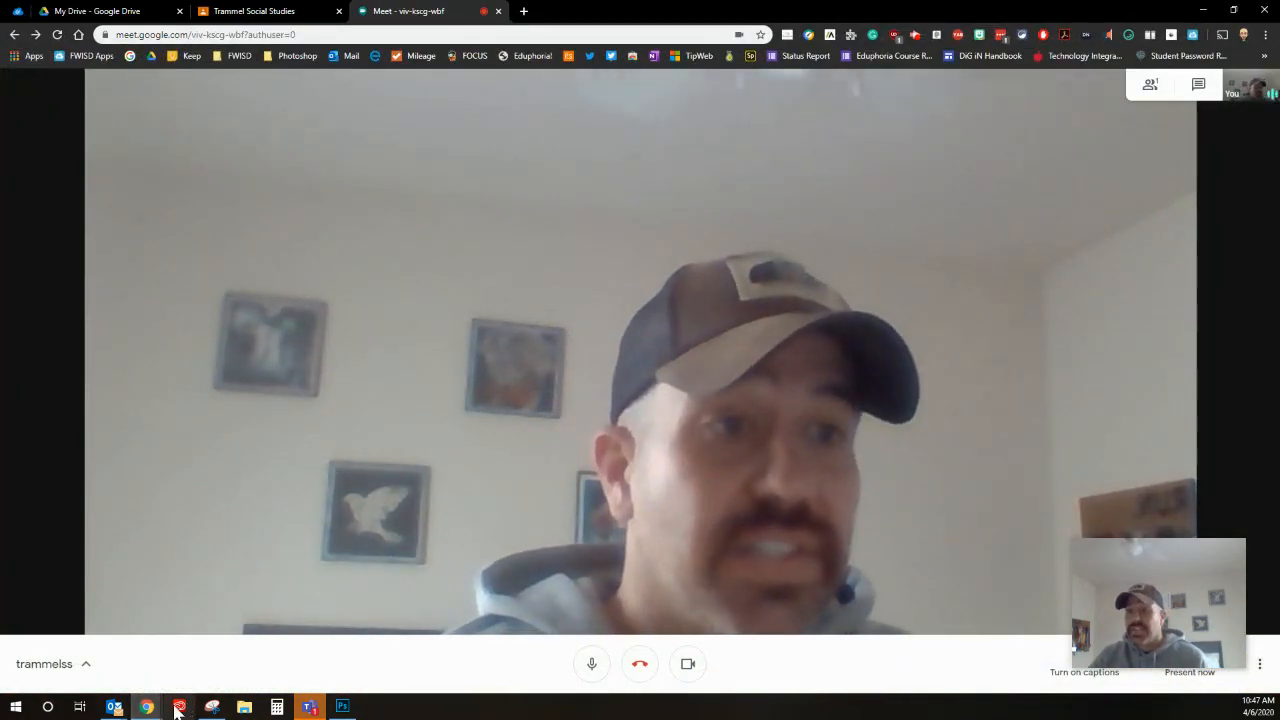
mouse_move(147, 707)
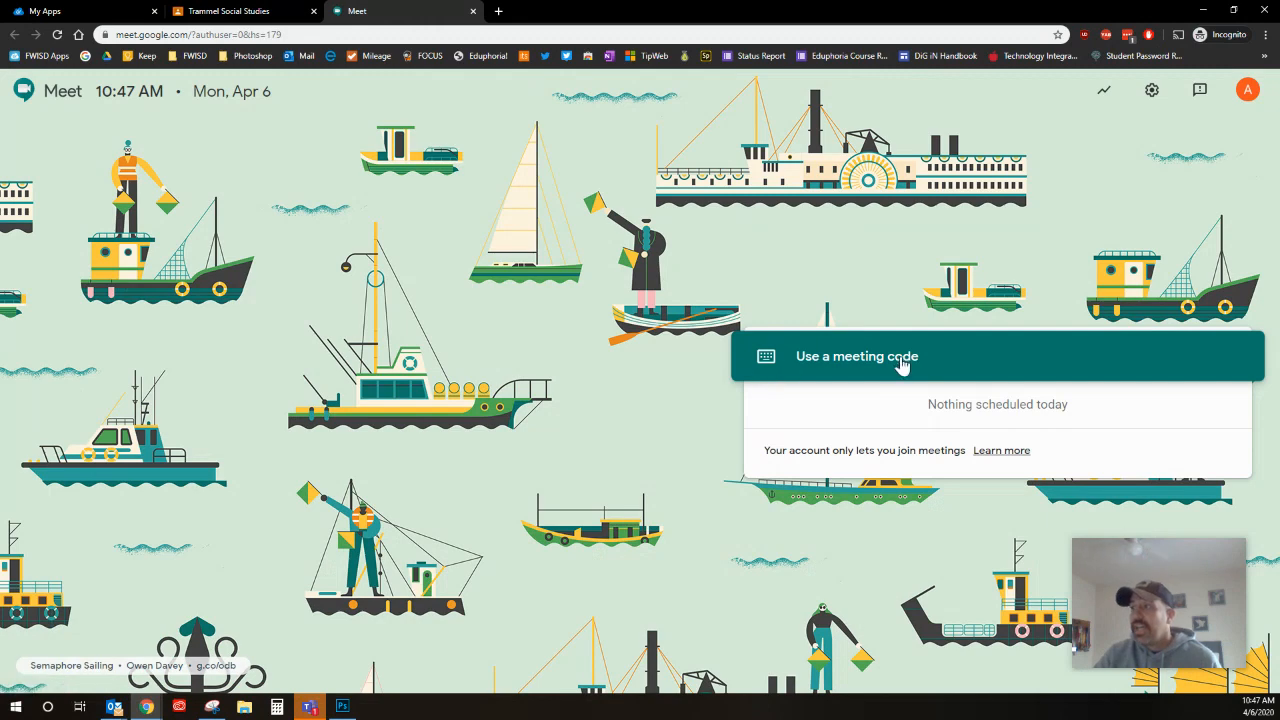
Step: As the student, join the trammelss call by meeting code and open the People panel
left_click(857, 356)
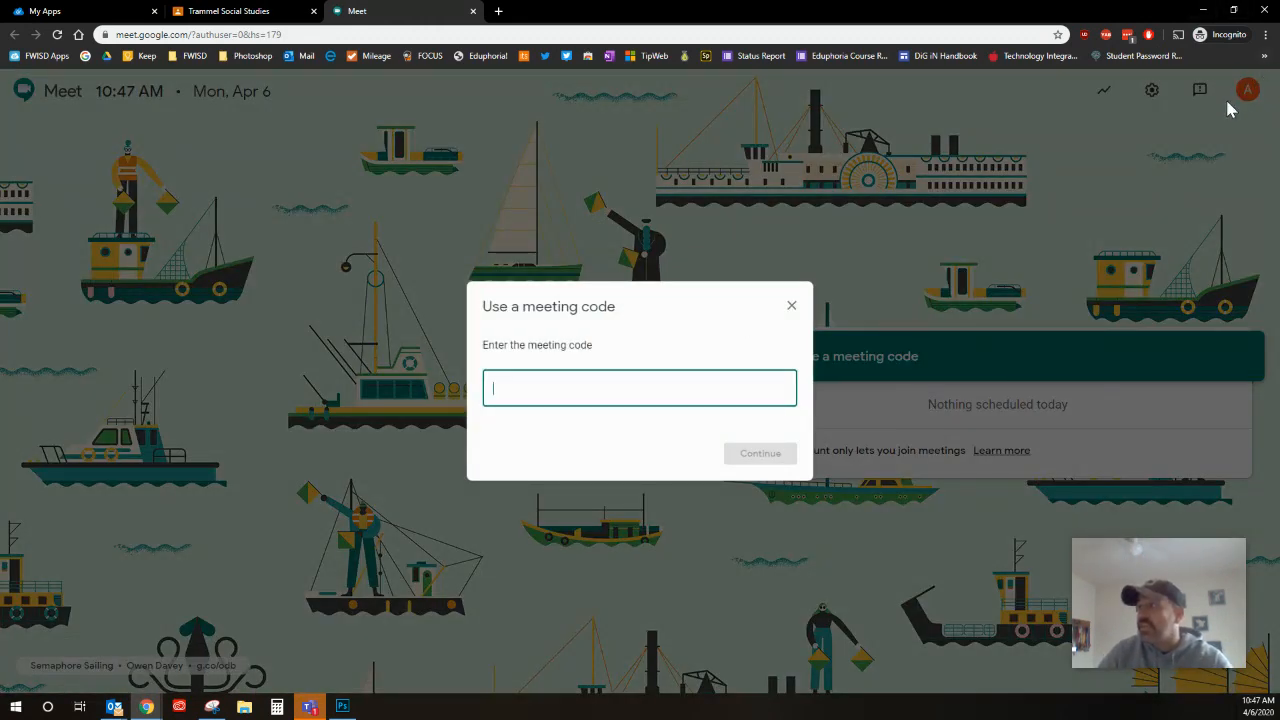
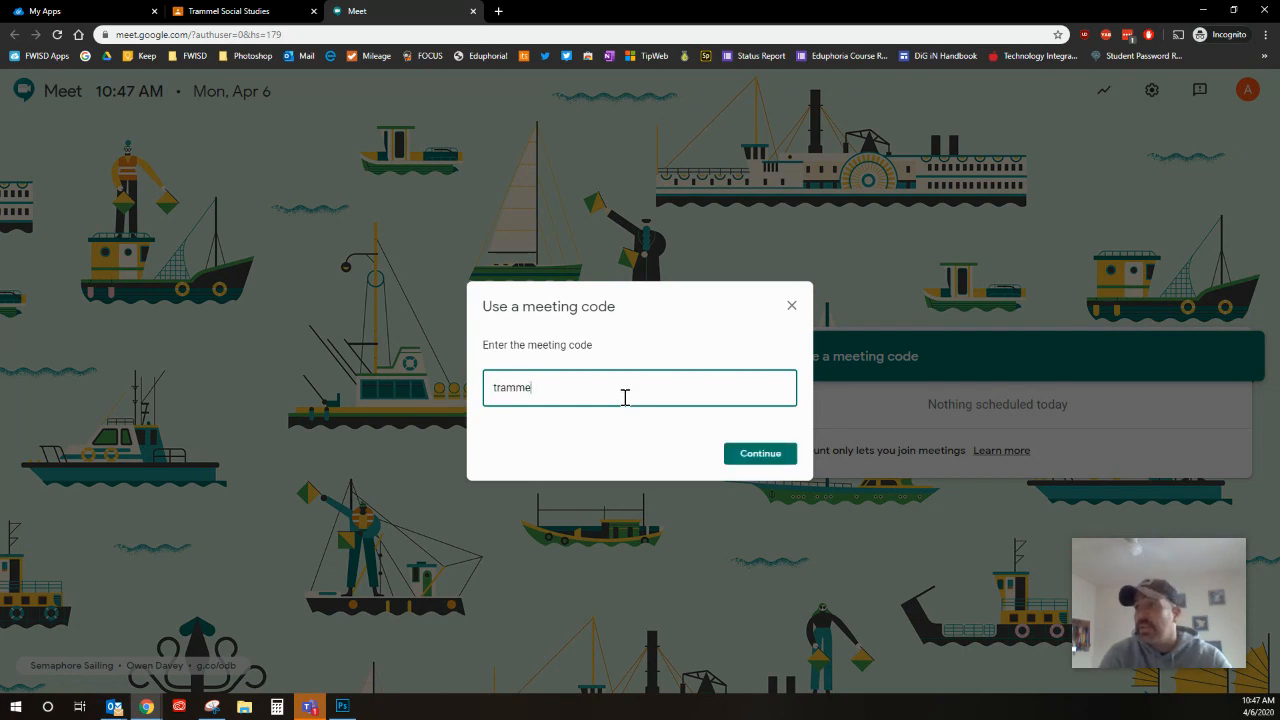
left_click(759, 453)
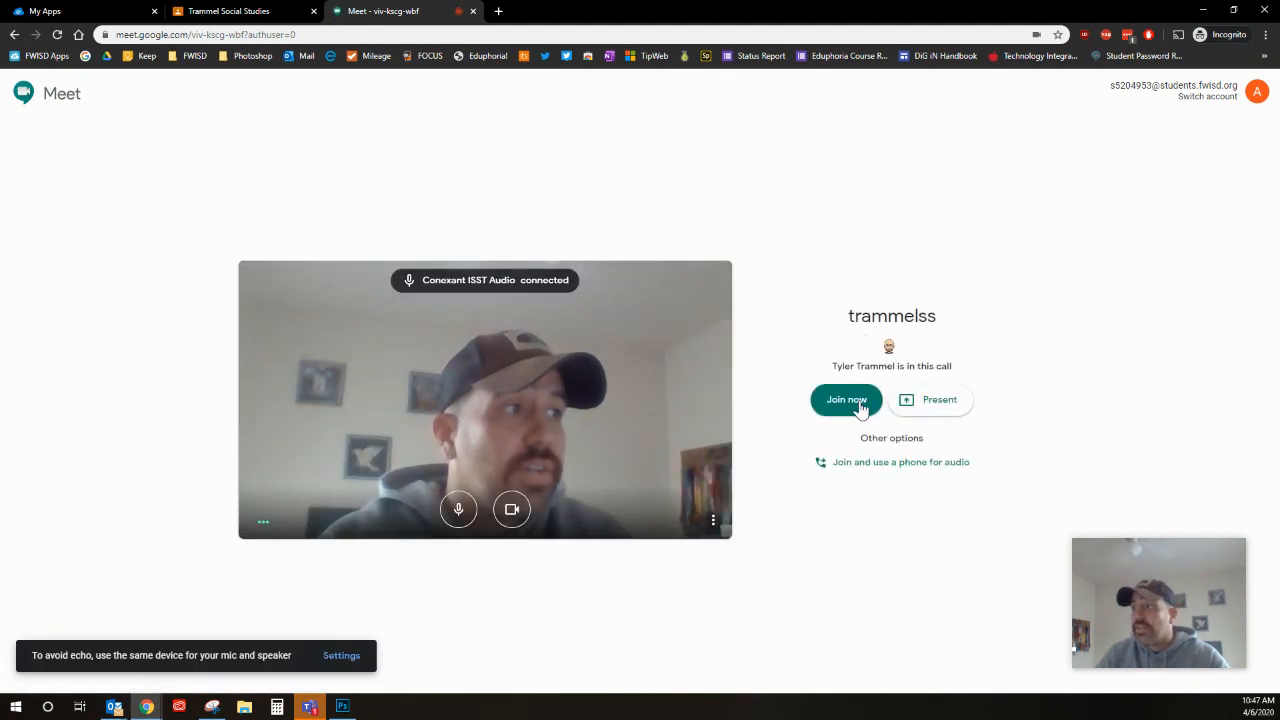
left_click(846, 399)
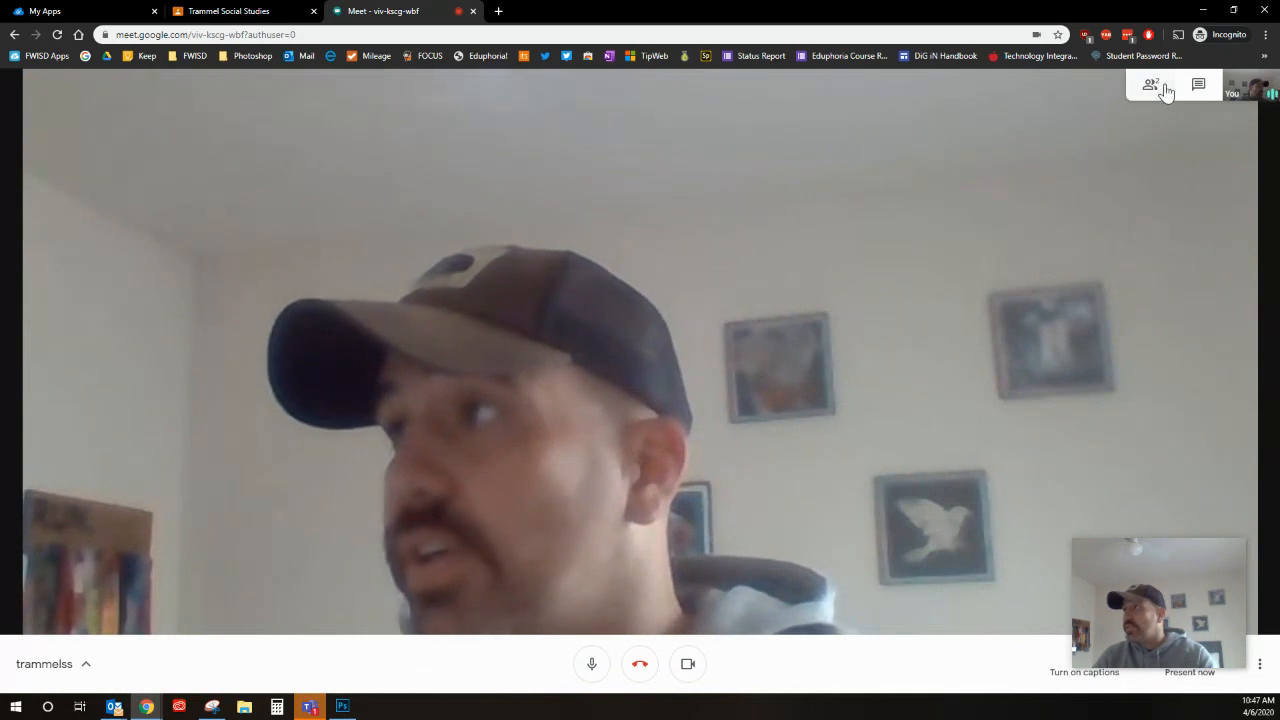
left_click(1150, 85)
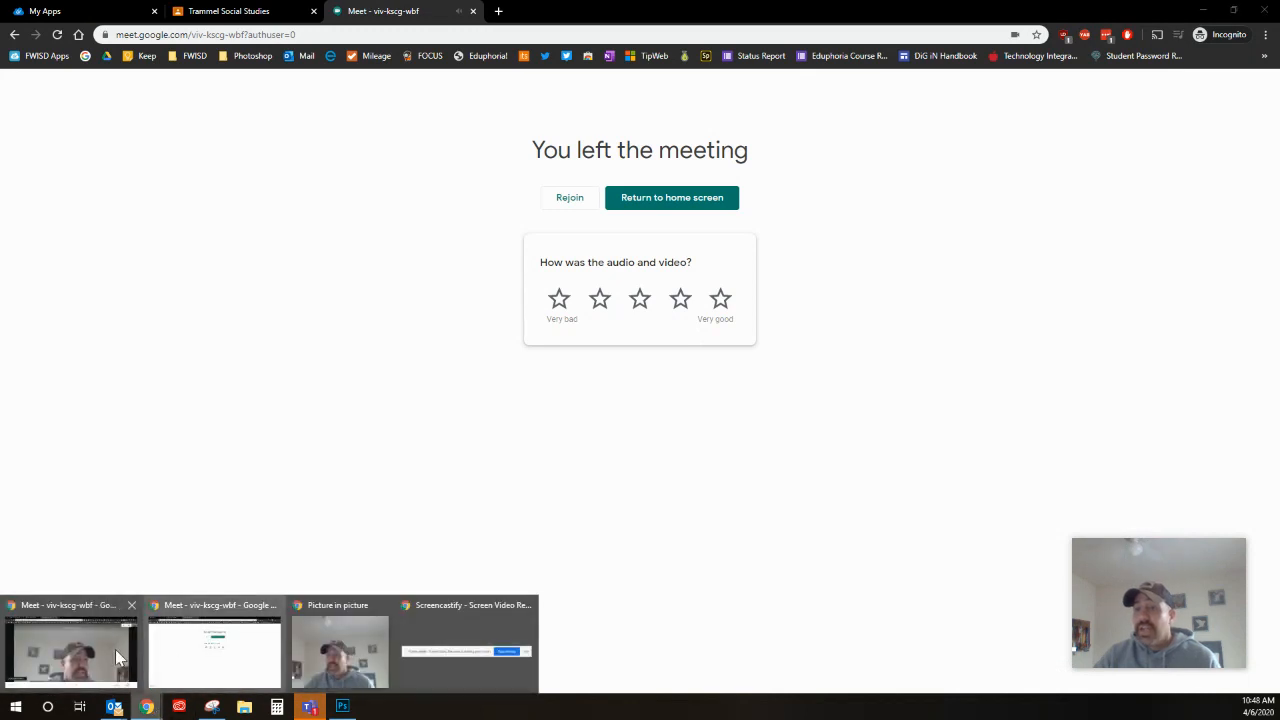
Step: Leave the teacher's Meet call and go back to the class stream tab
left_click(569, 197)
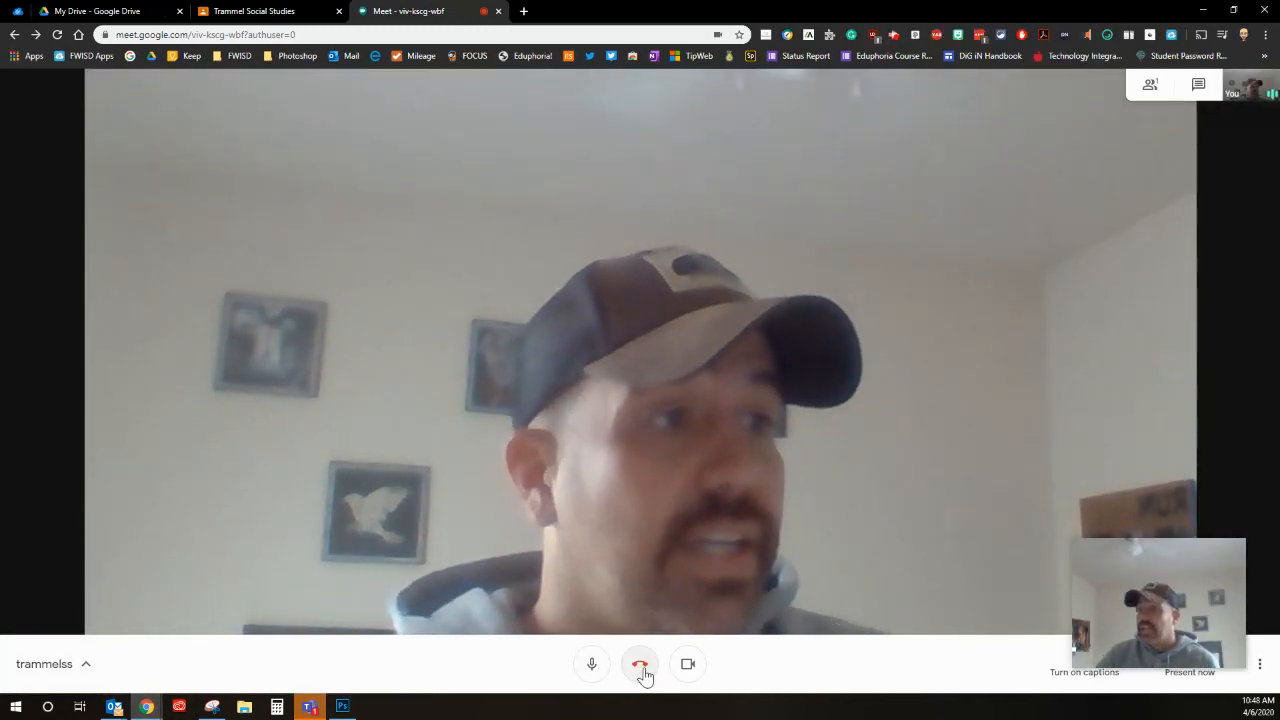
left_click(640, 664)
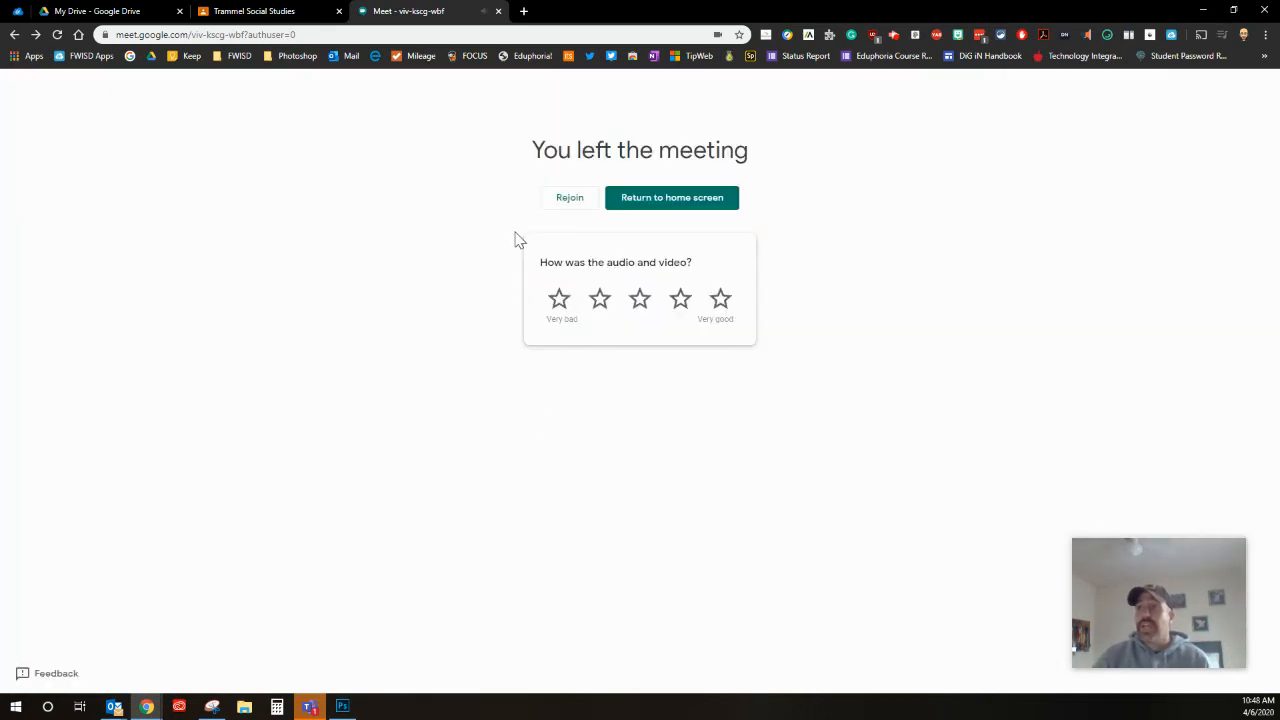
left_click(255, 11)
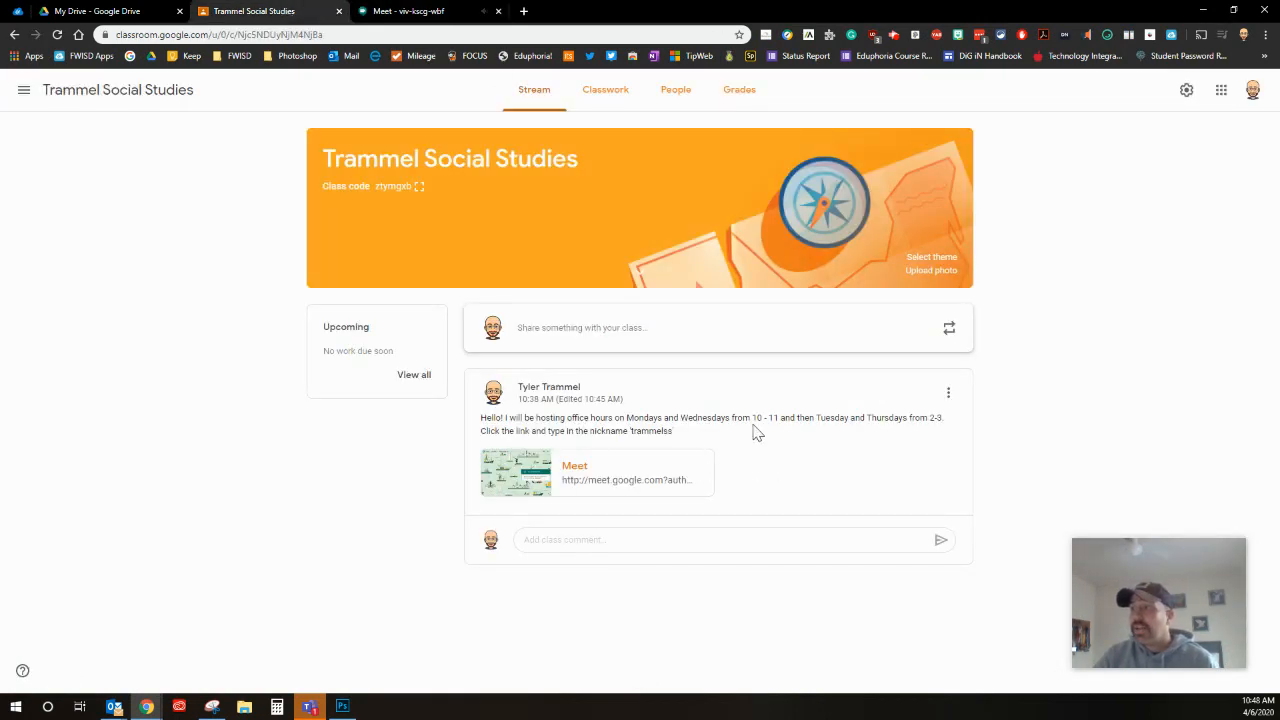
mouse_move(783, 438)
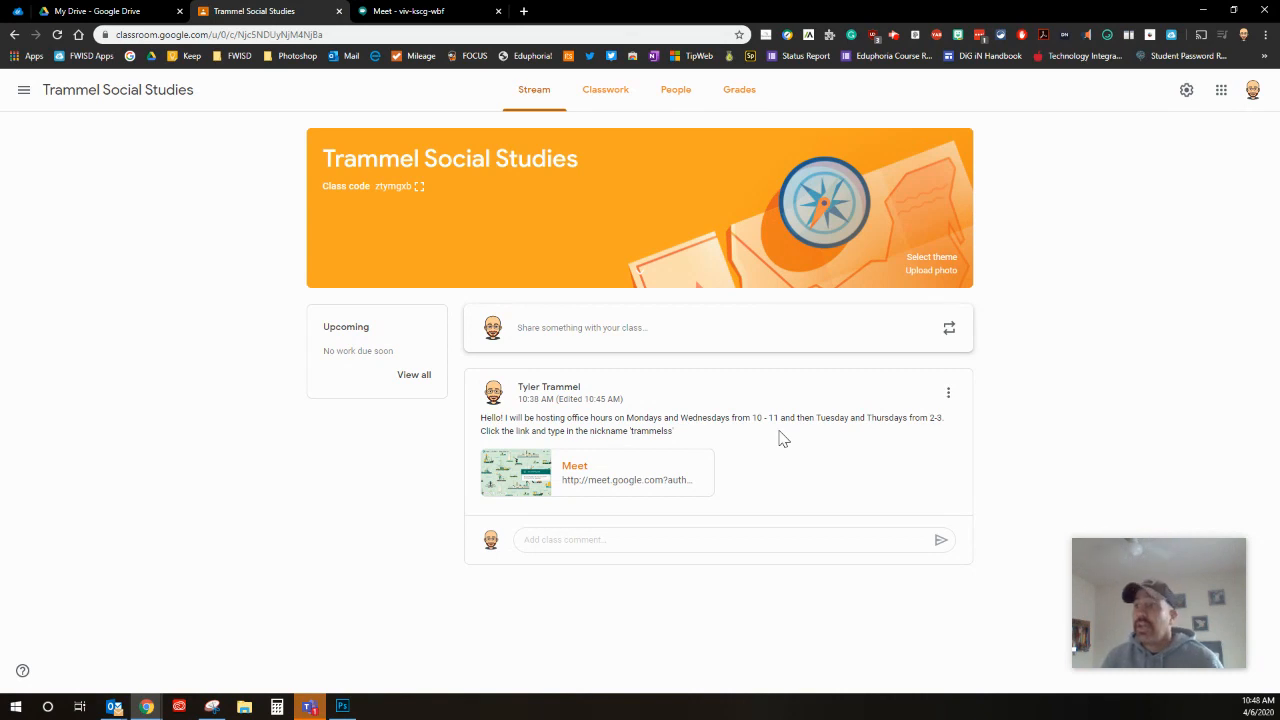